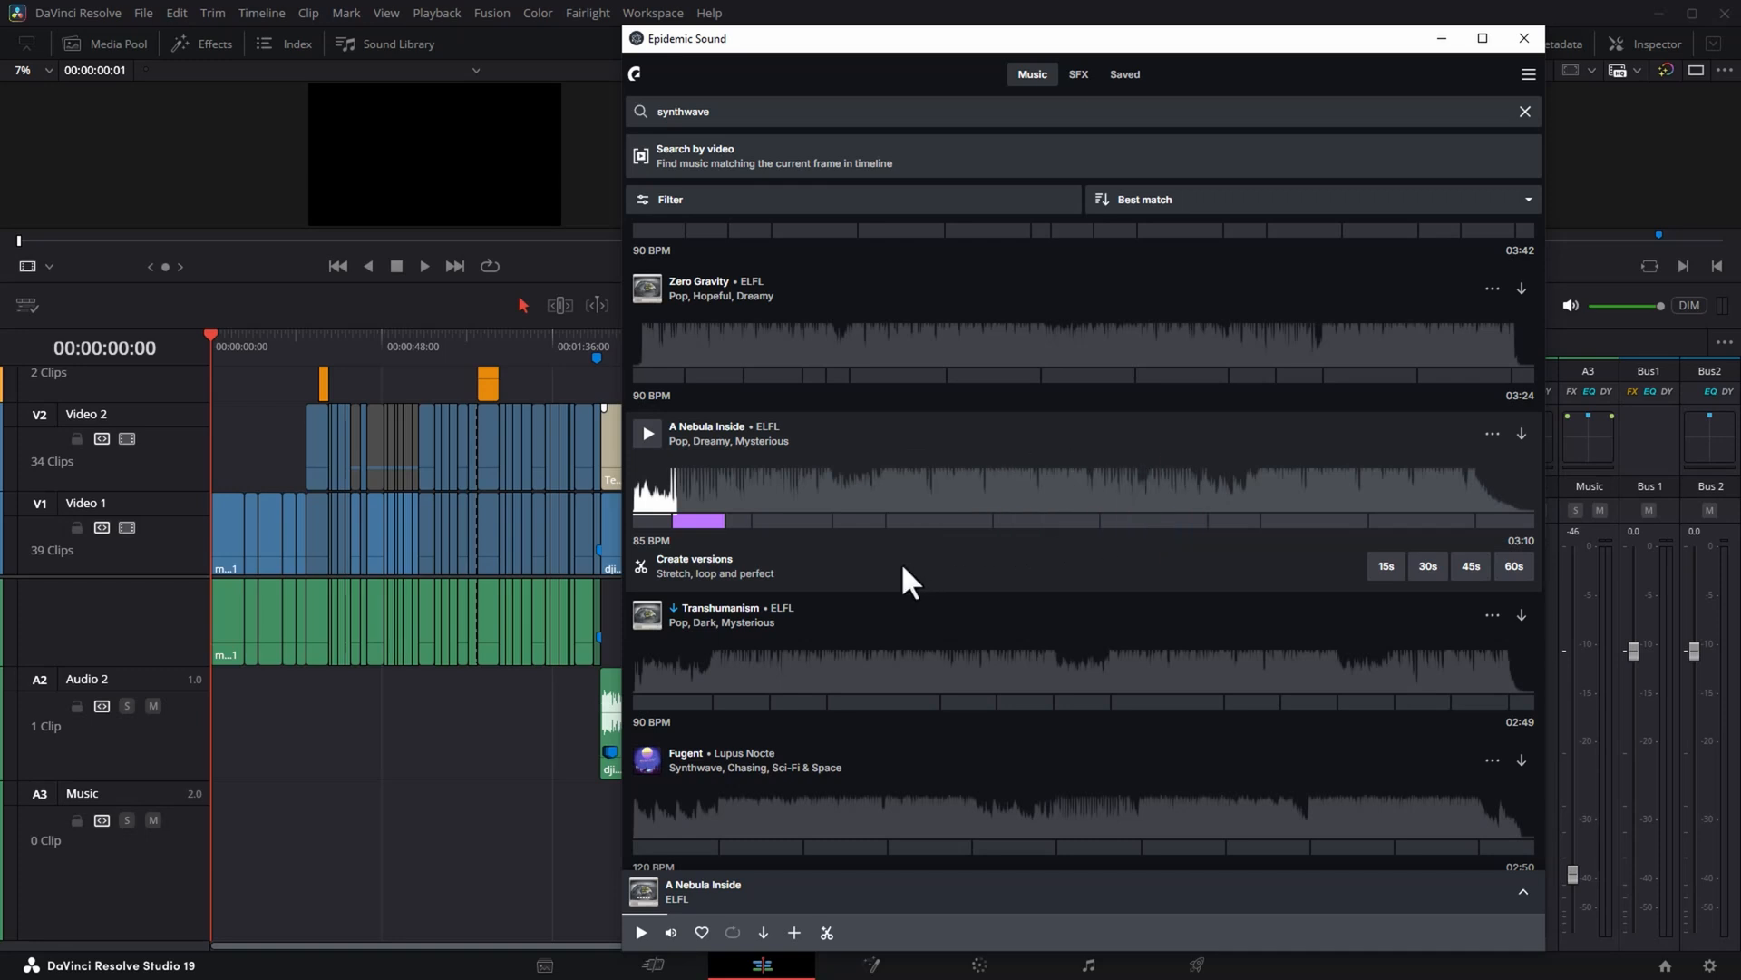
# Preview A Nebula Inside, bring up its highlighted-section options and nudge the music clip.
pyautogui.click(645, 434)
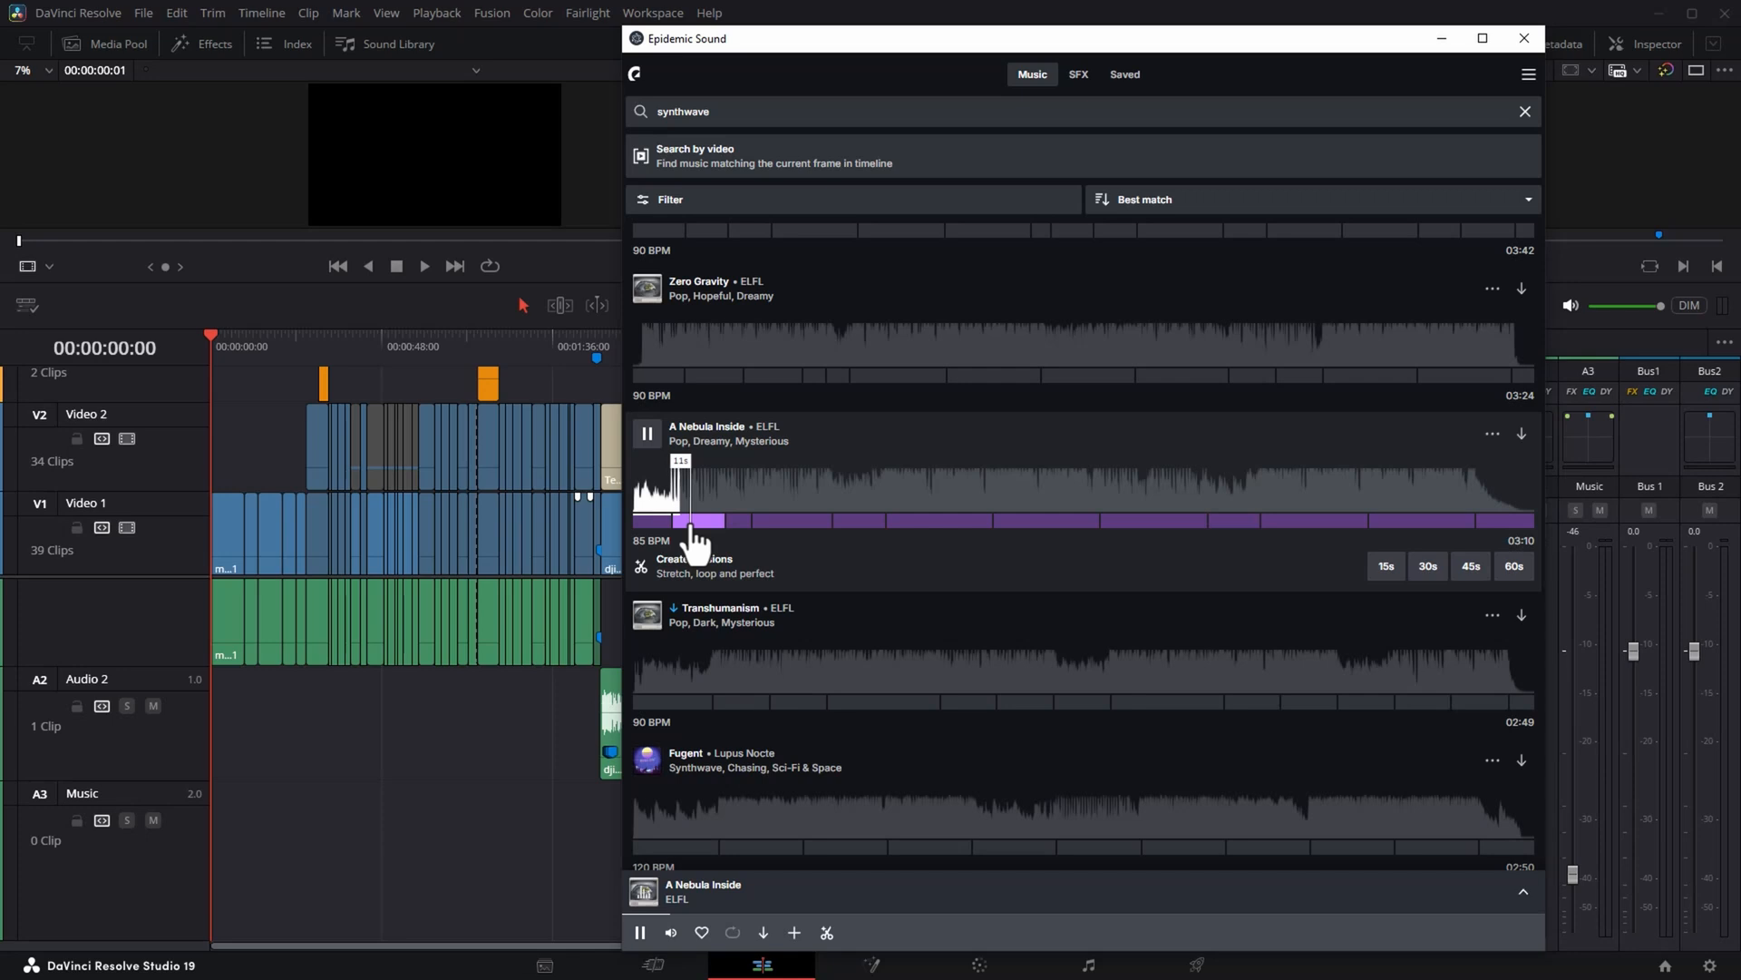
pyautogui.click(696, 521)
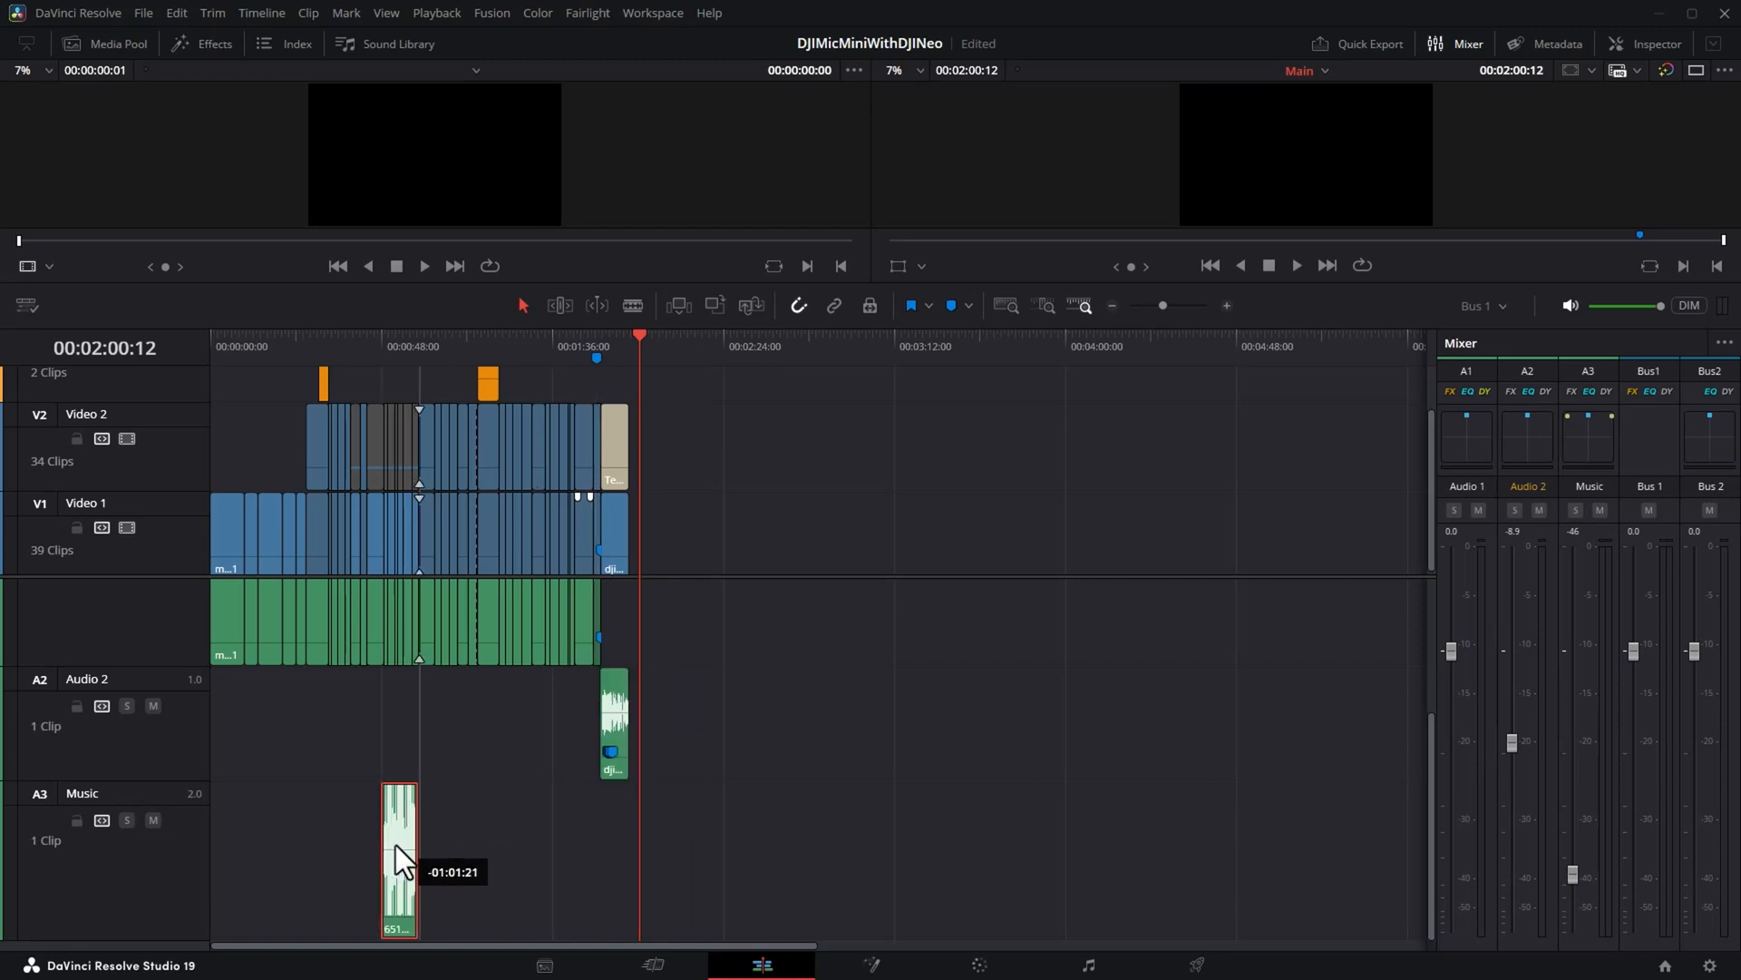
pyautogui.moveTo(399, 855); pyautogui.dragTo(229, 855)
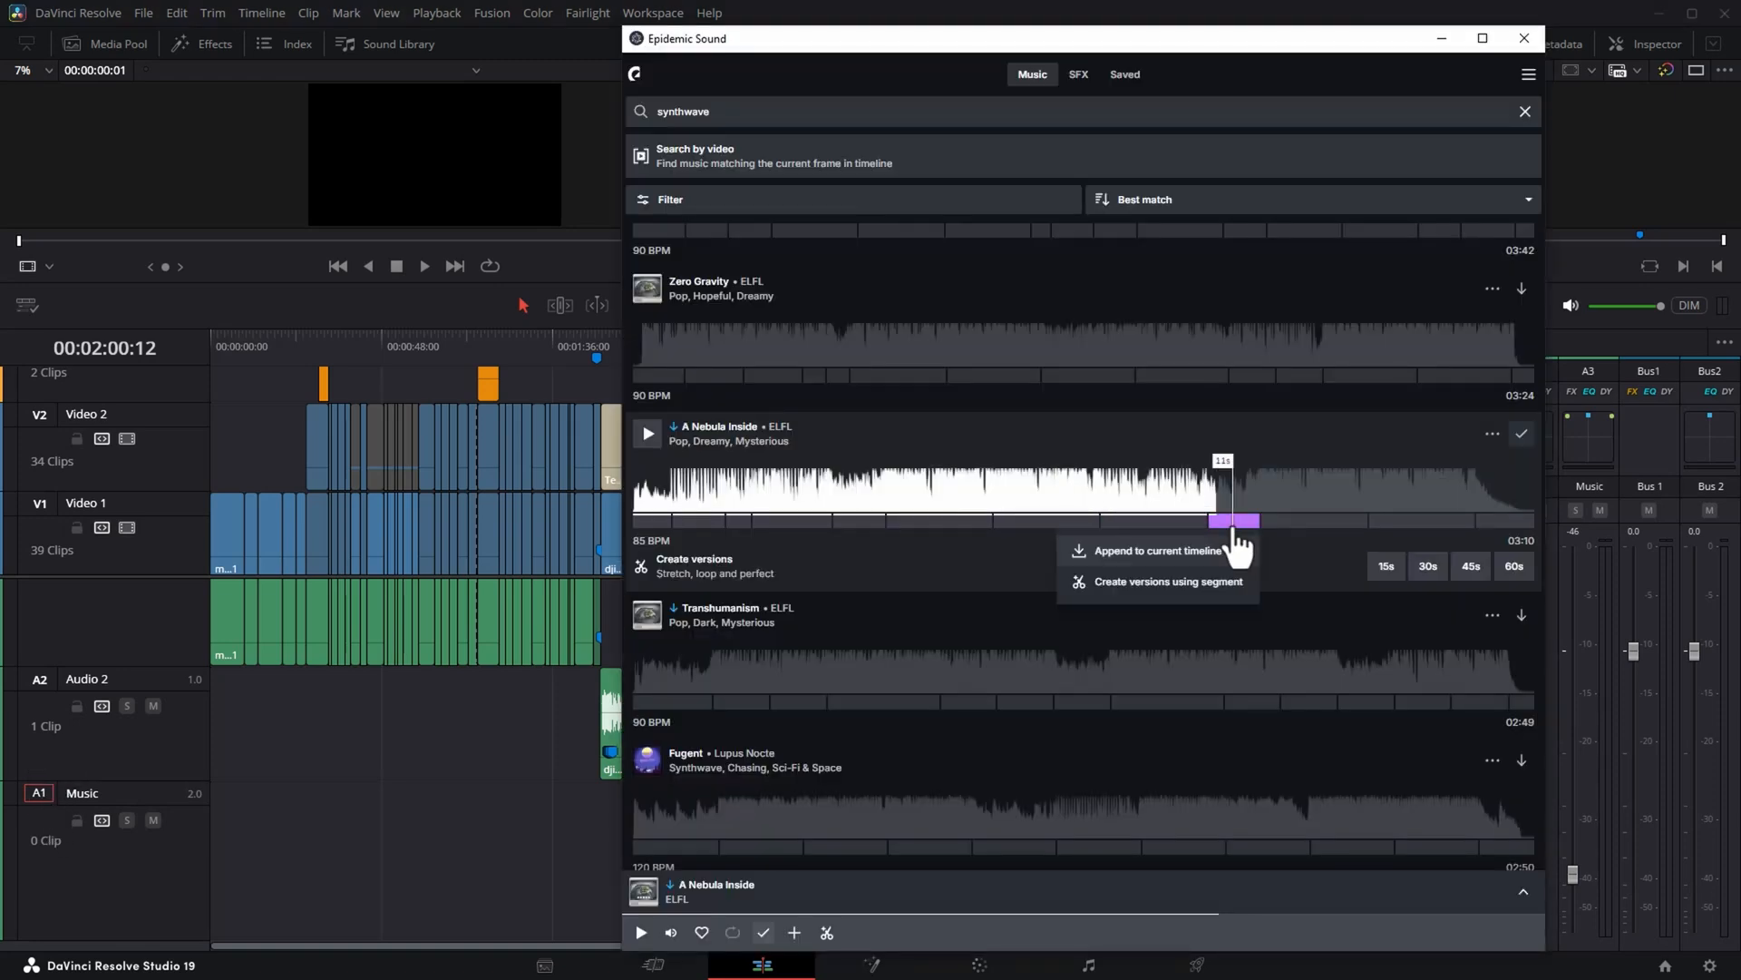
# Append the highlighted section to the Music track and start Create versions for the track.
pyautogui.click(1155, 551)
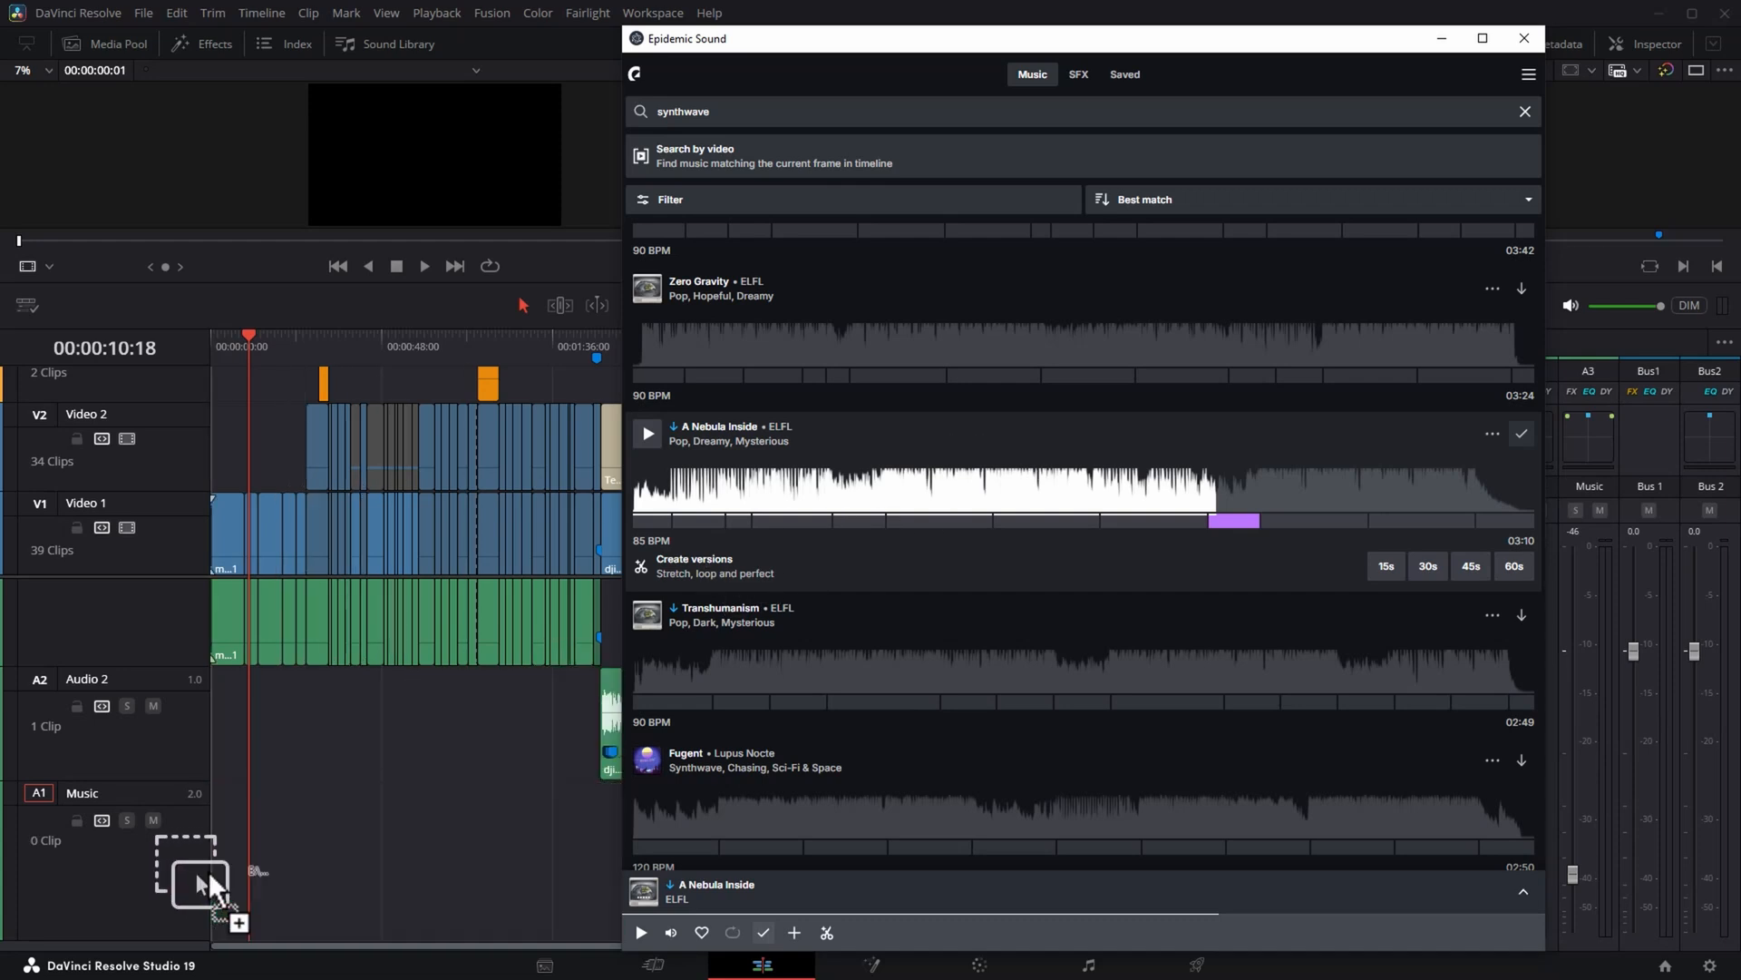
pyautogui.moveTo(211, 878); pyautogui.dragTo(444, 860)
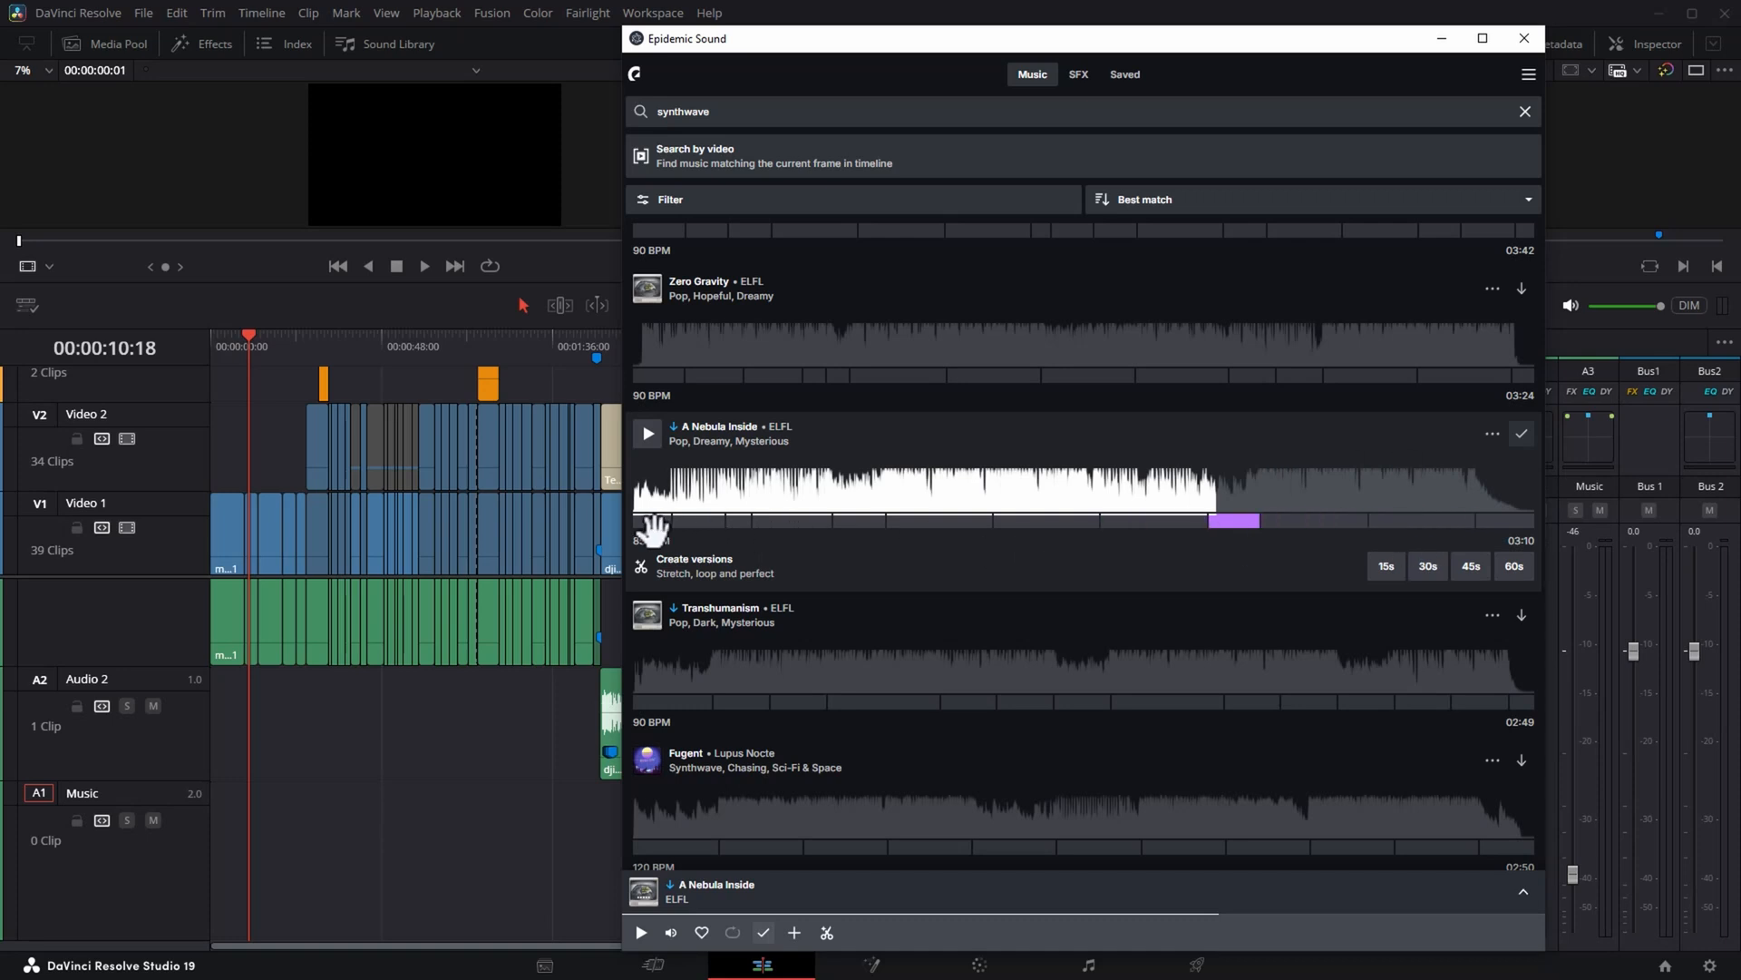
pyautogui.click(646, 433)
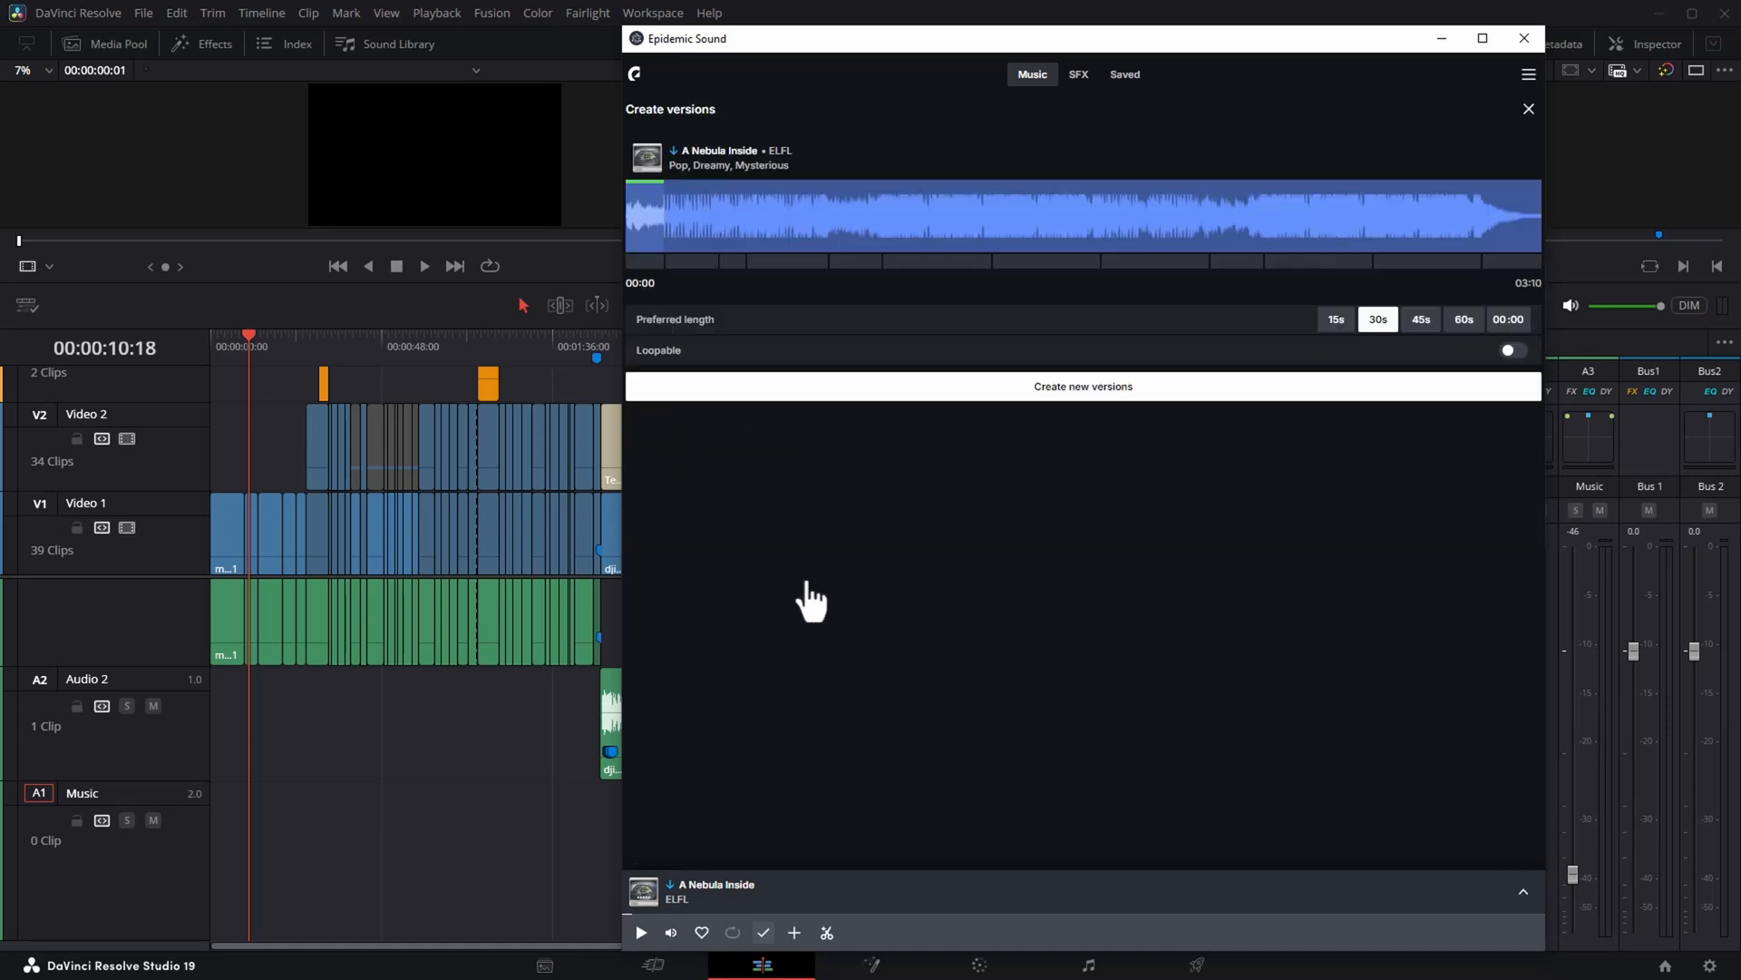
pyautogui.moveTo(1244, 507)
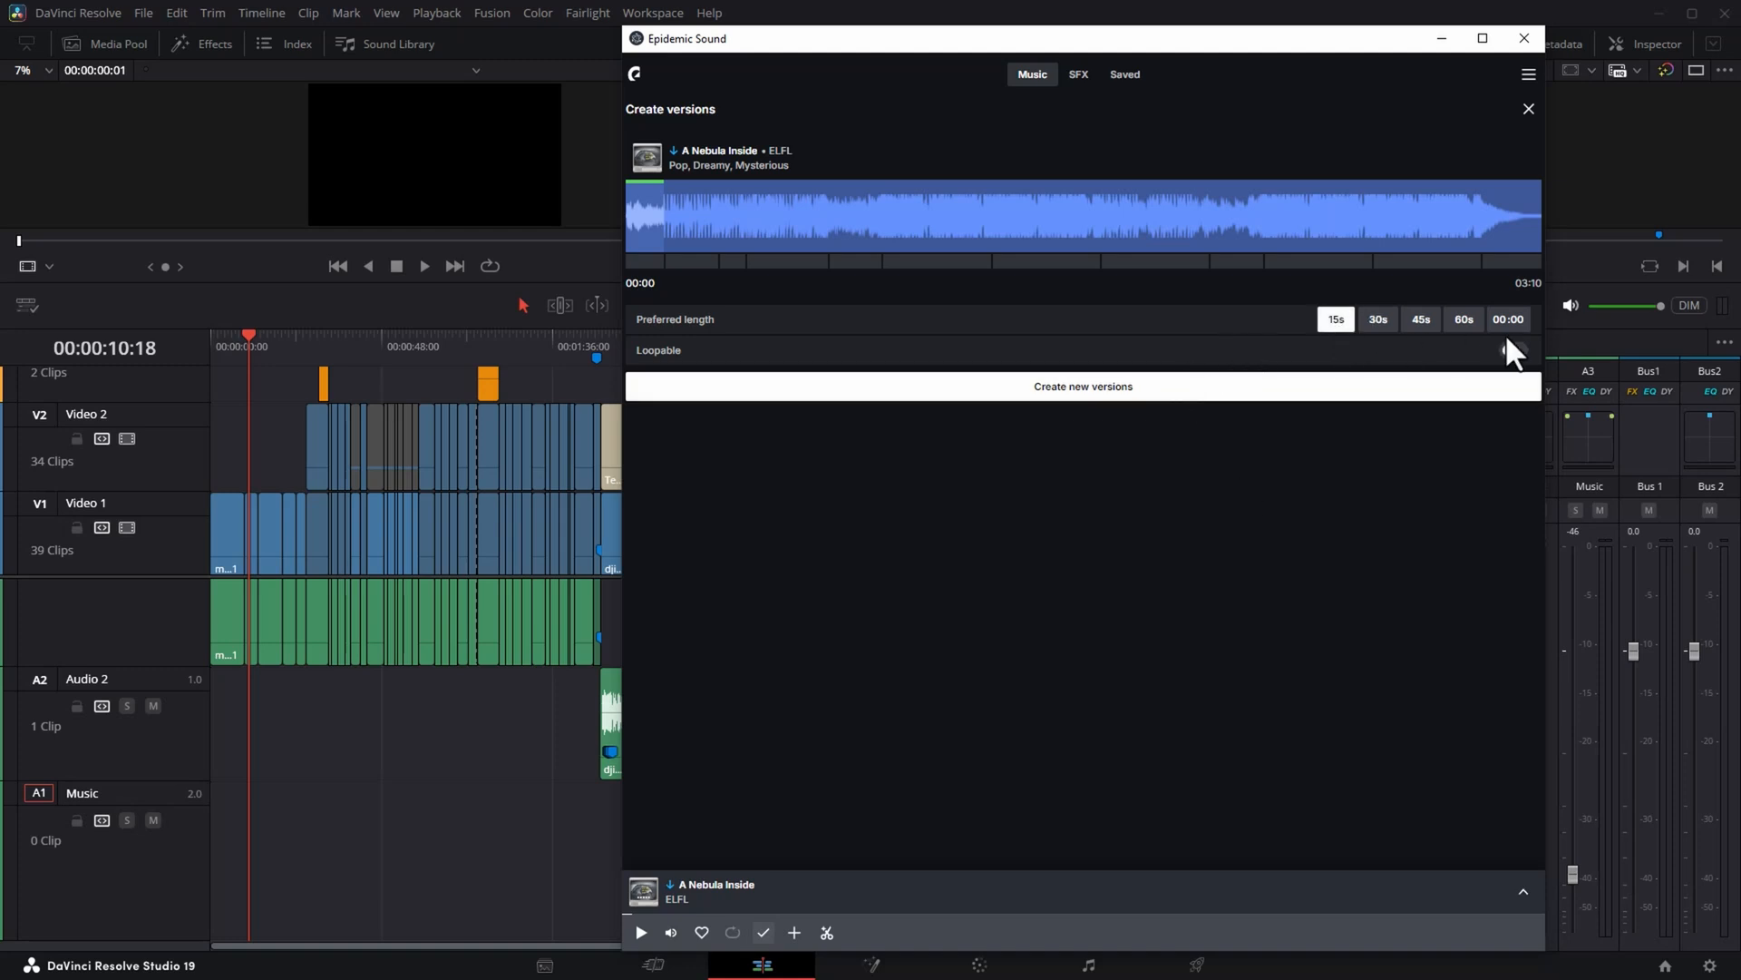
# Generate a loopable 60-second version of A Nebula Inside and preview it.
pyautogui.click(1081, 385)
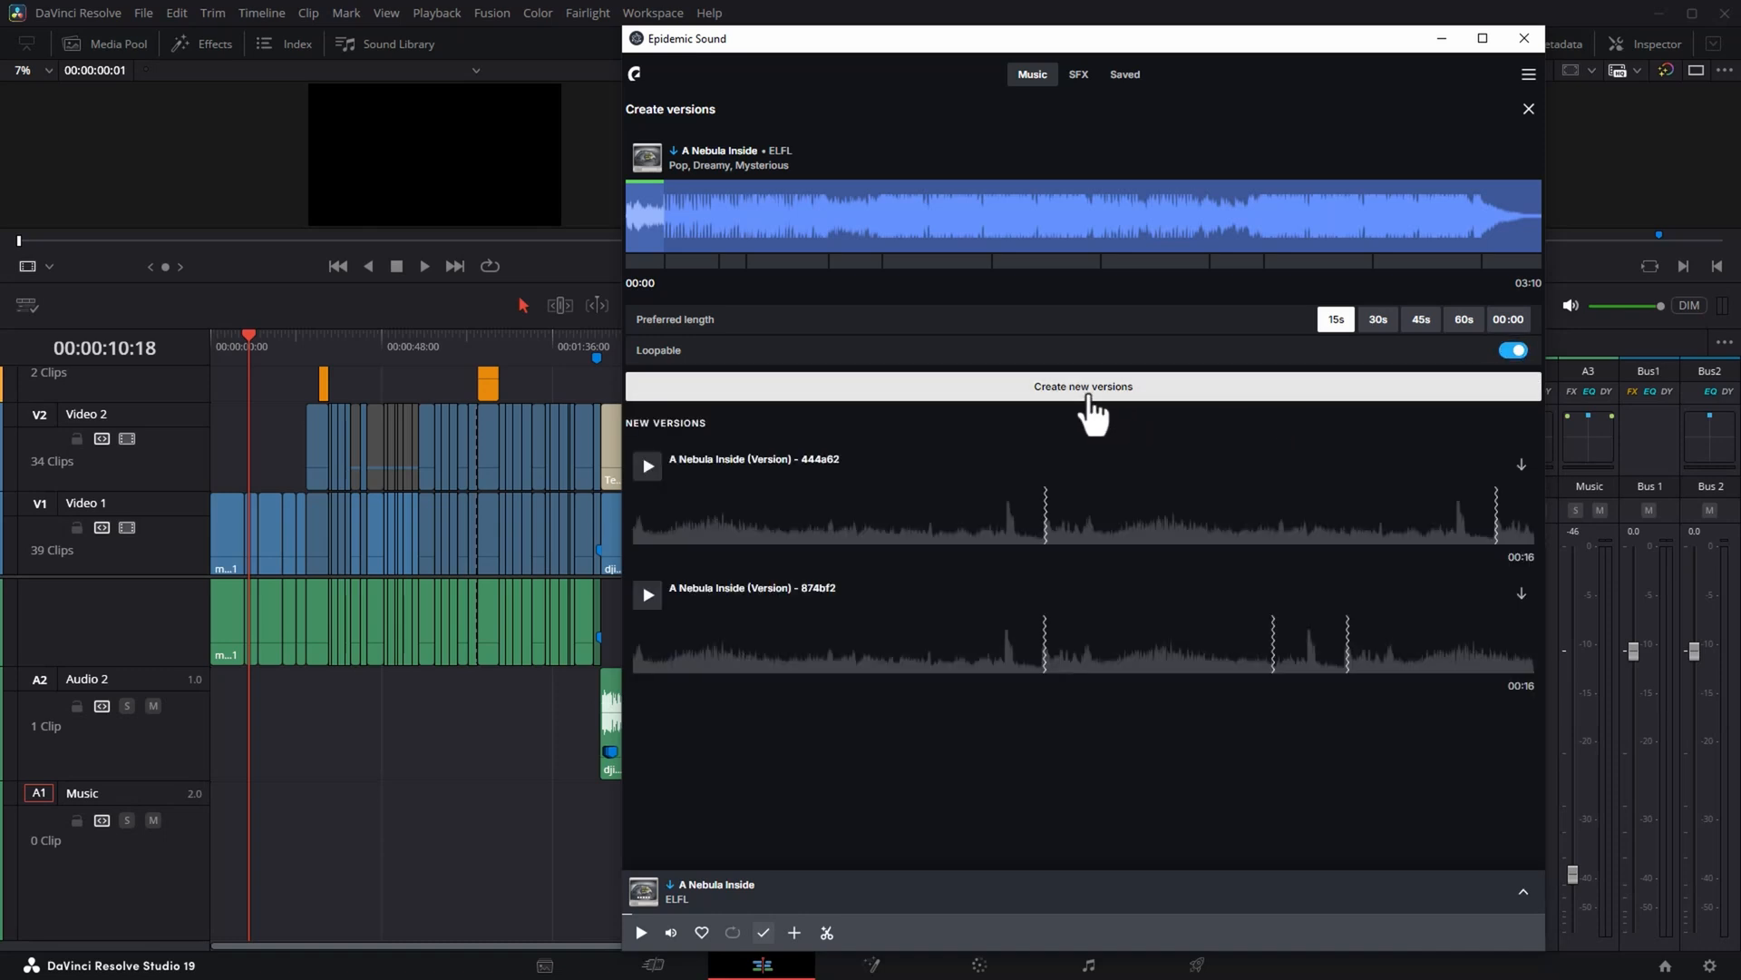
pyautogui.click(646, 466)
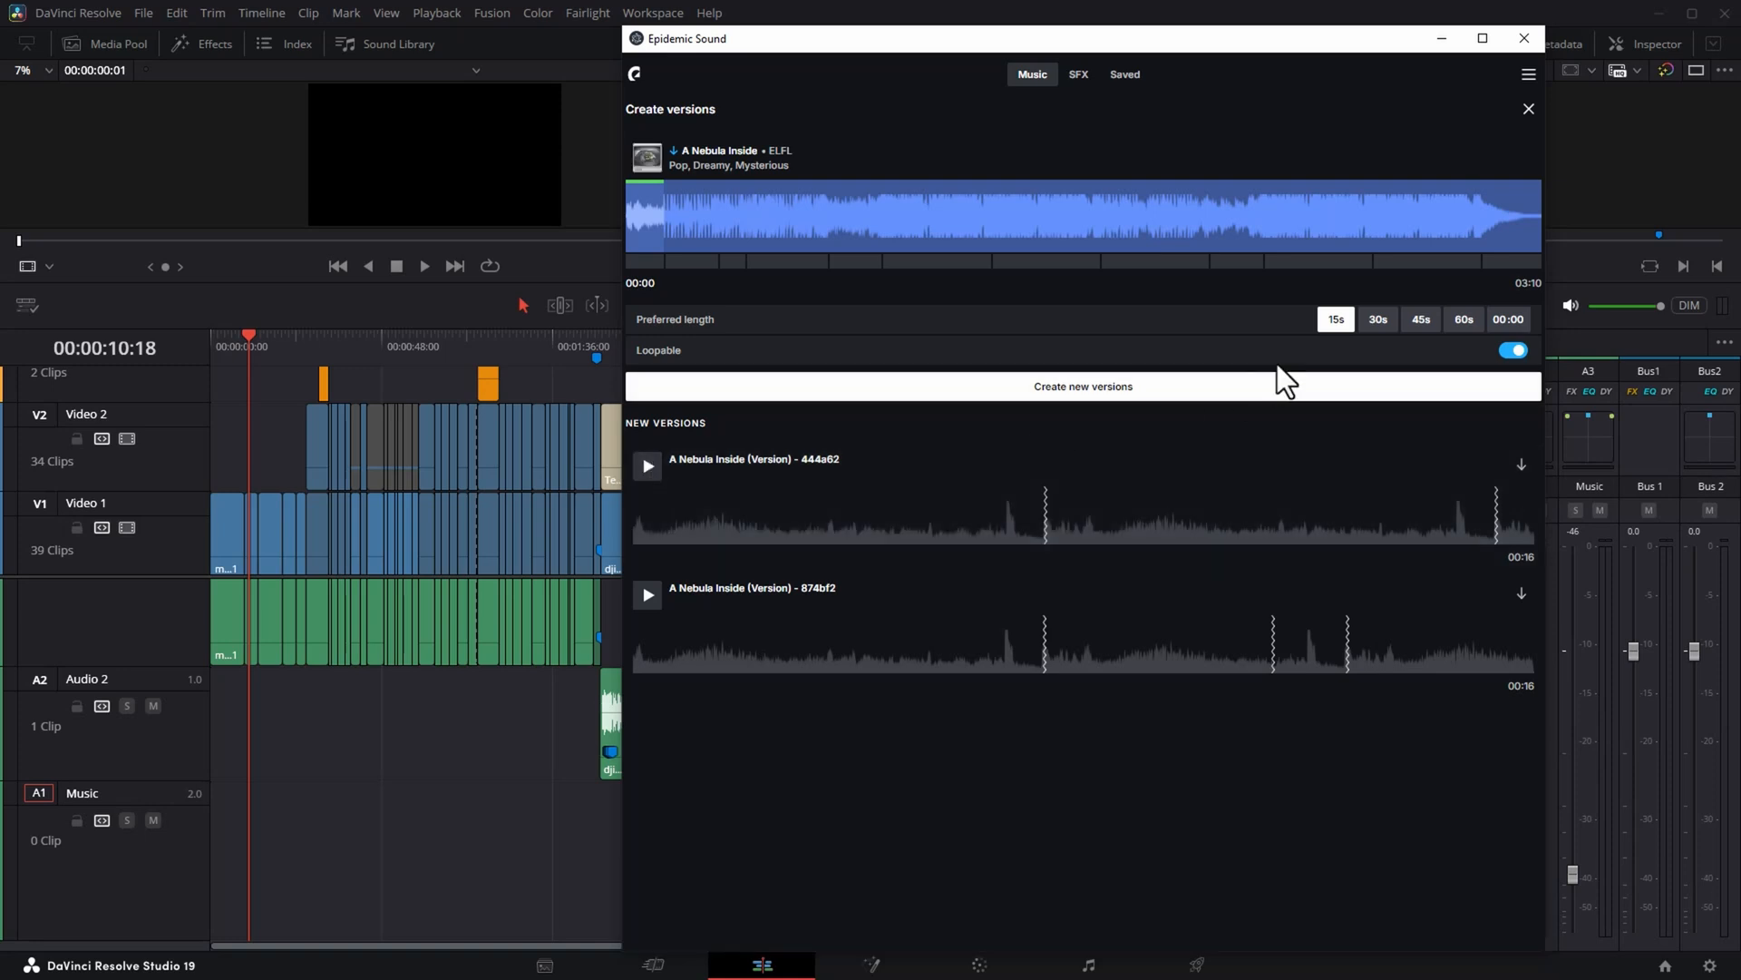
pyautogui.click(1462, 319)
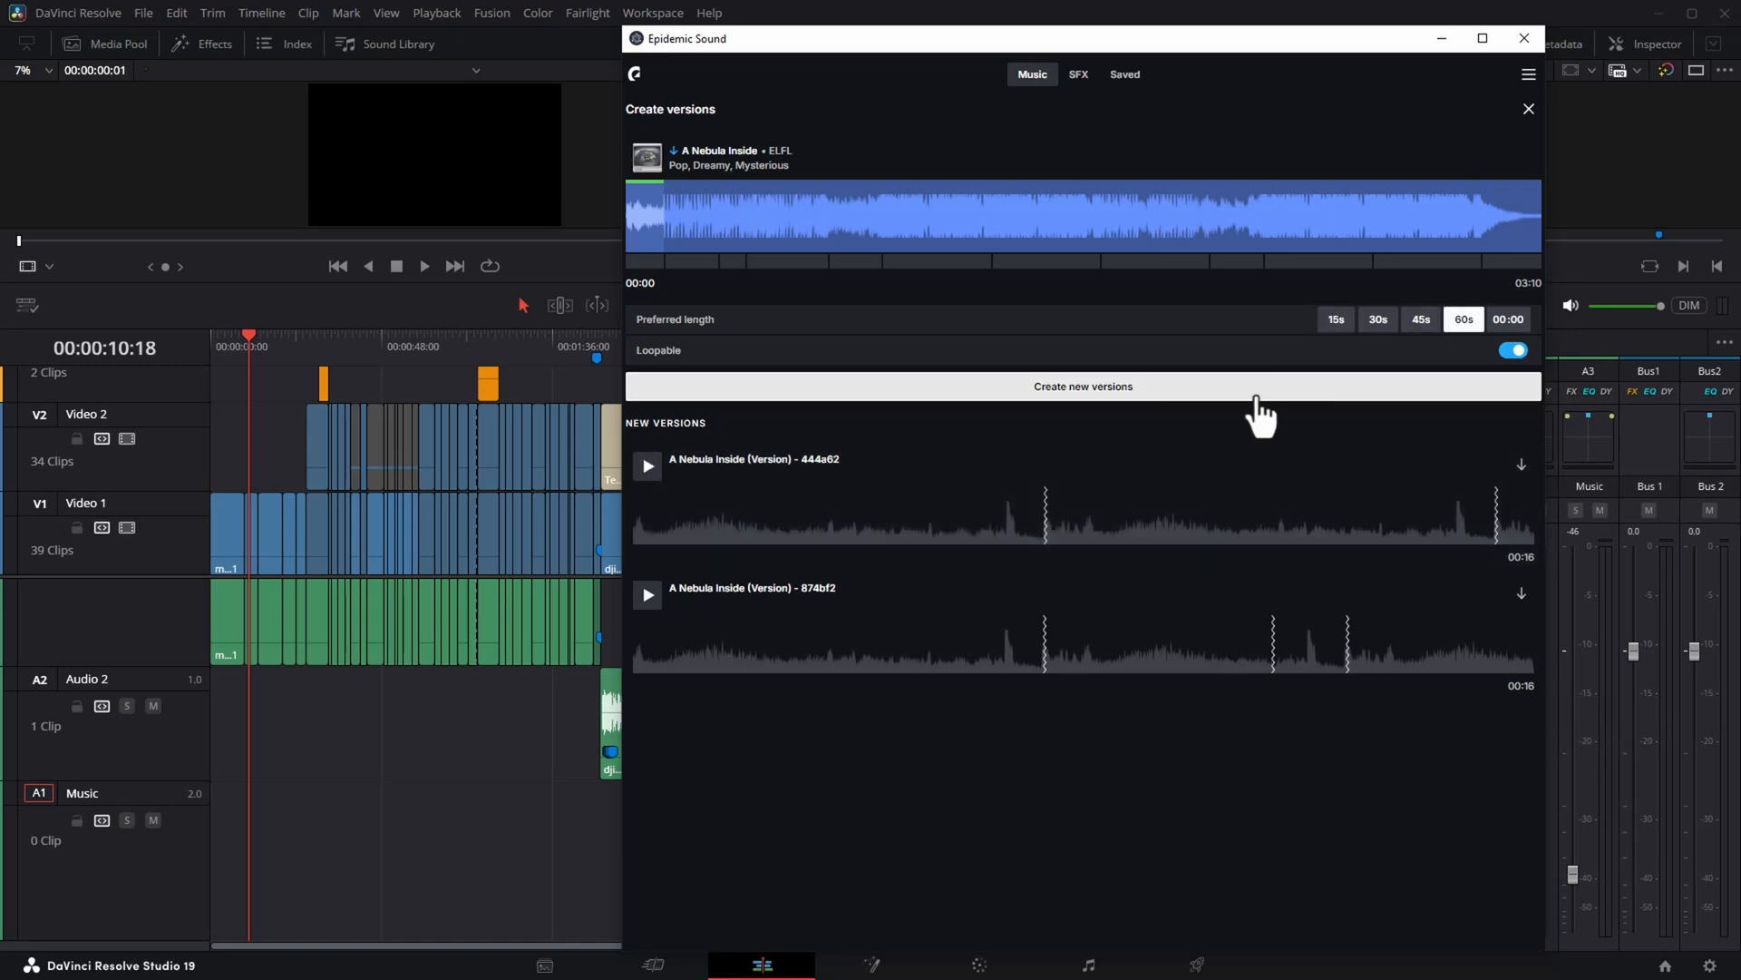
pyautogui.click(1081, 385)
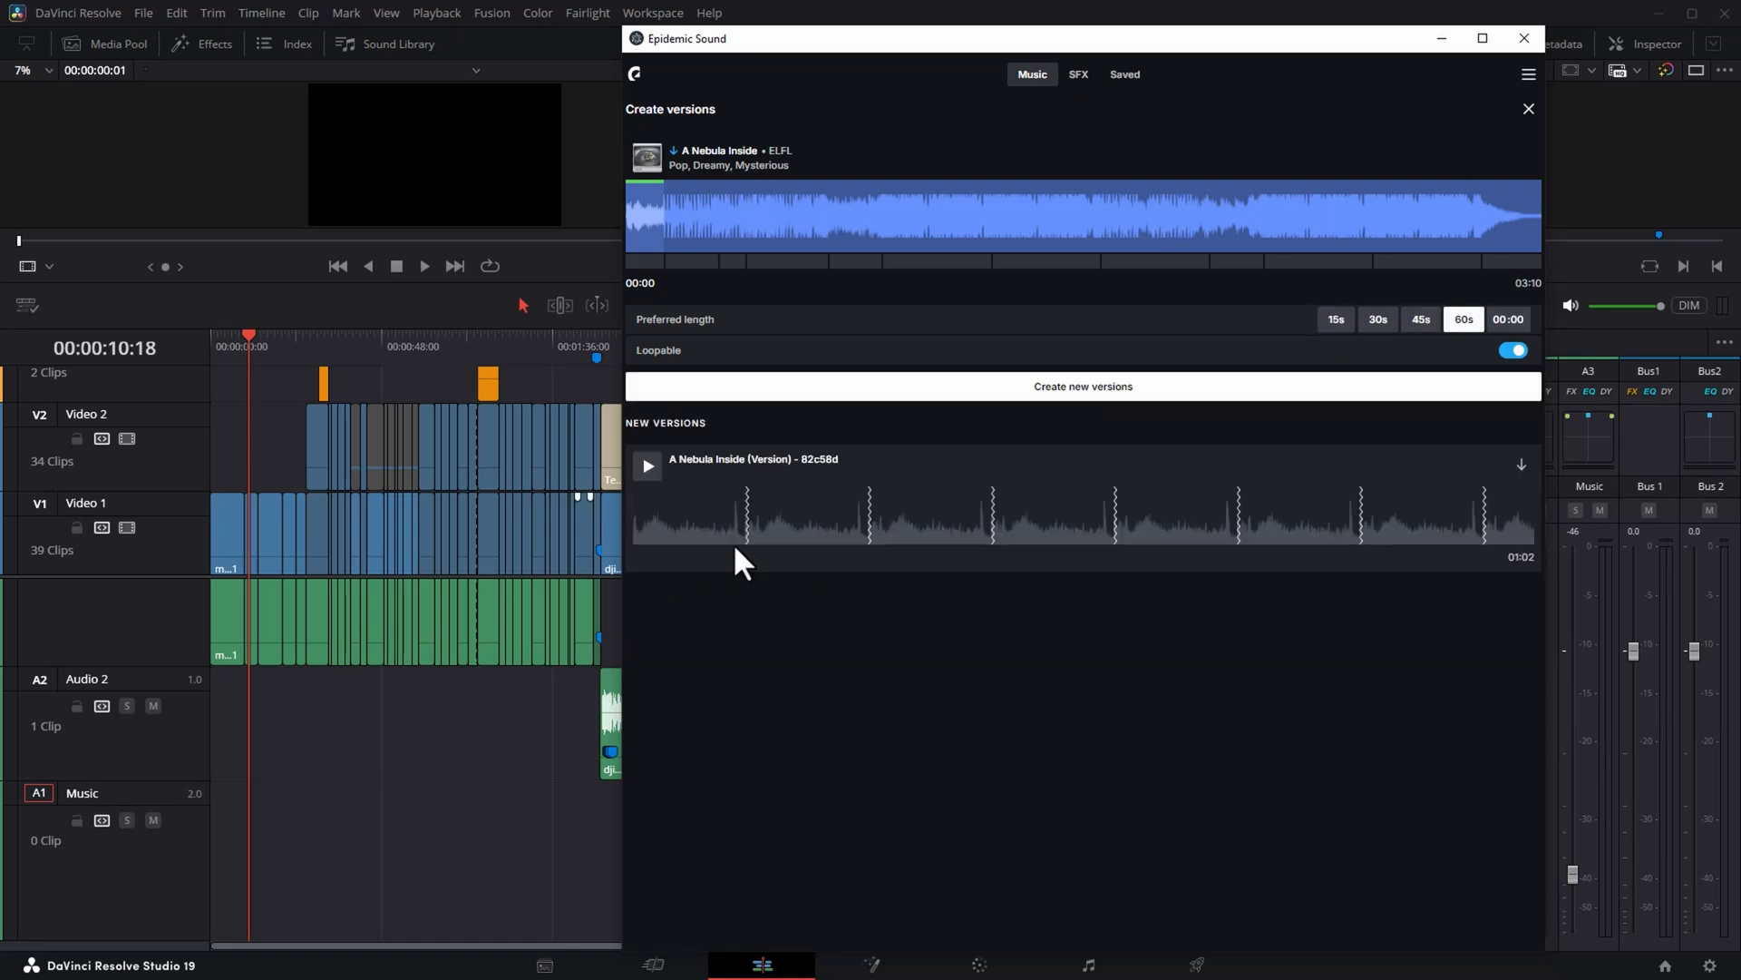
pyautogui.moveTo(1132, 538)
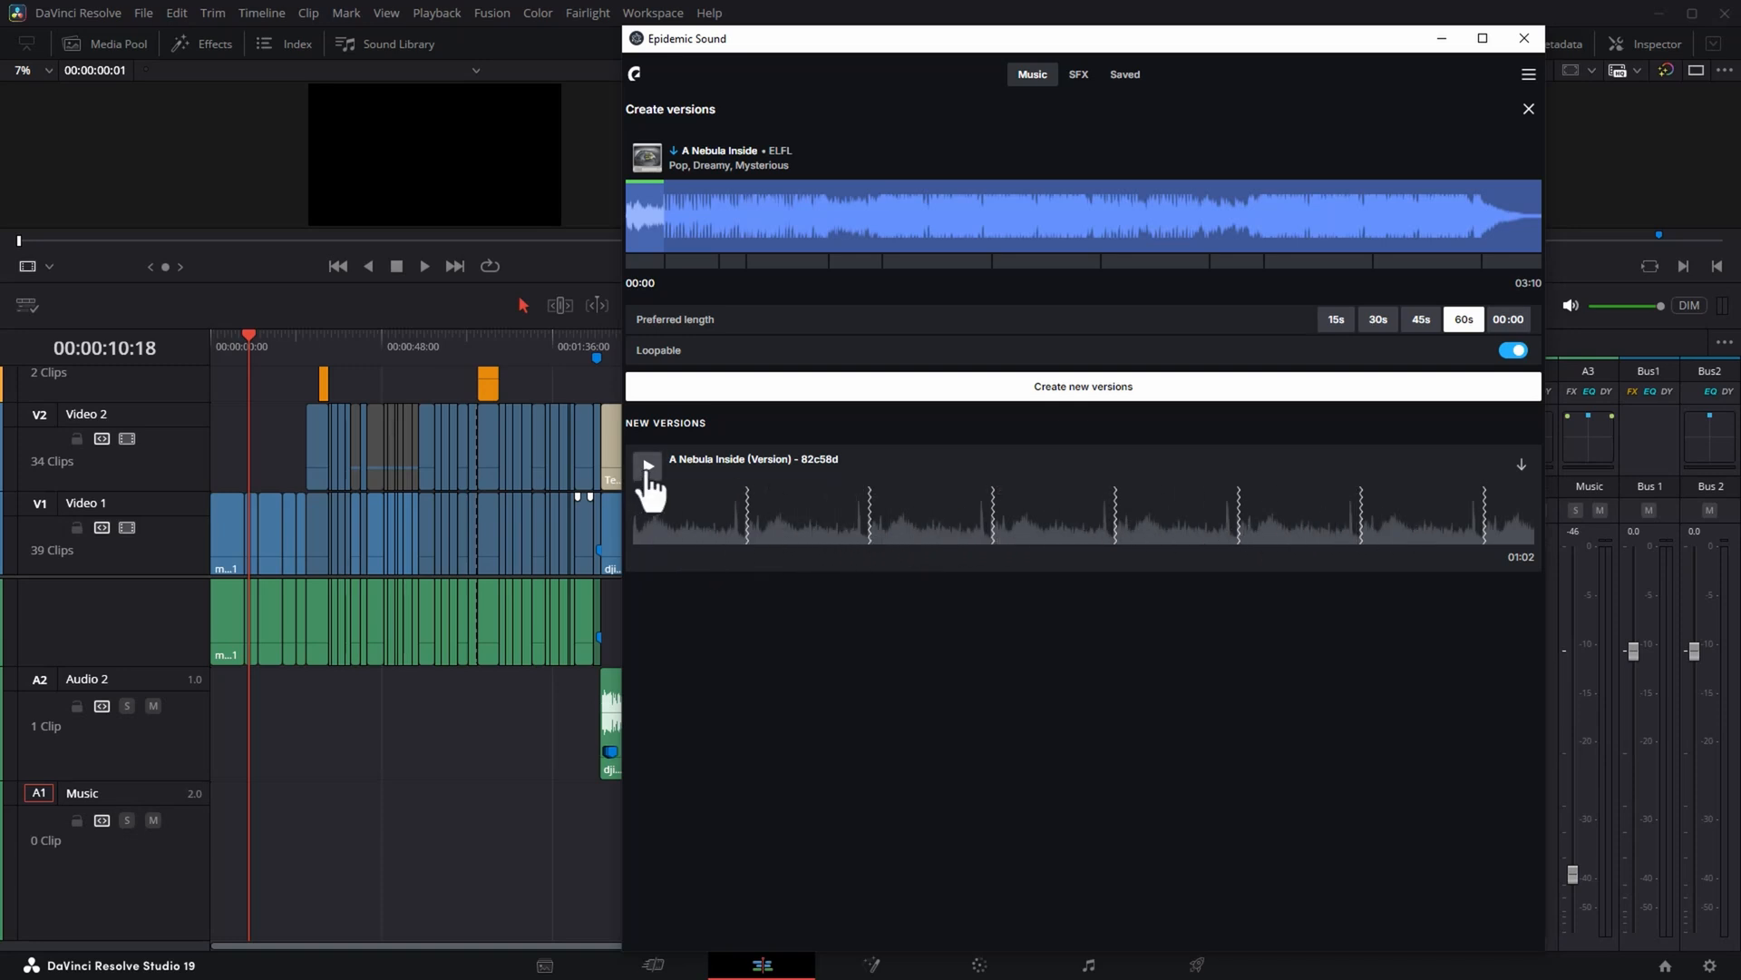
pyautogui.click(646, 466)
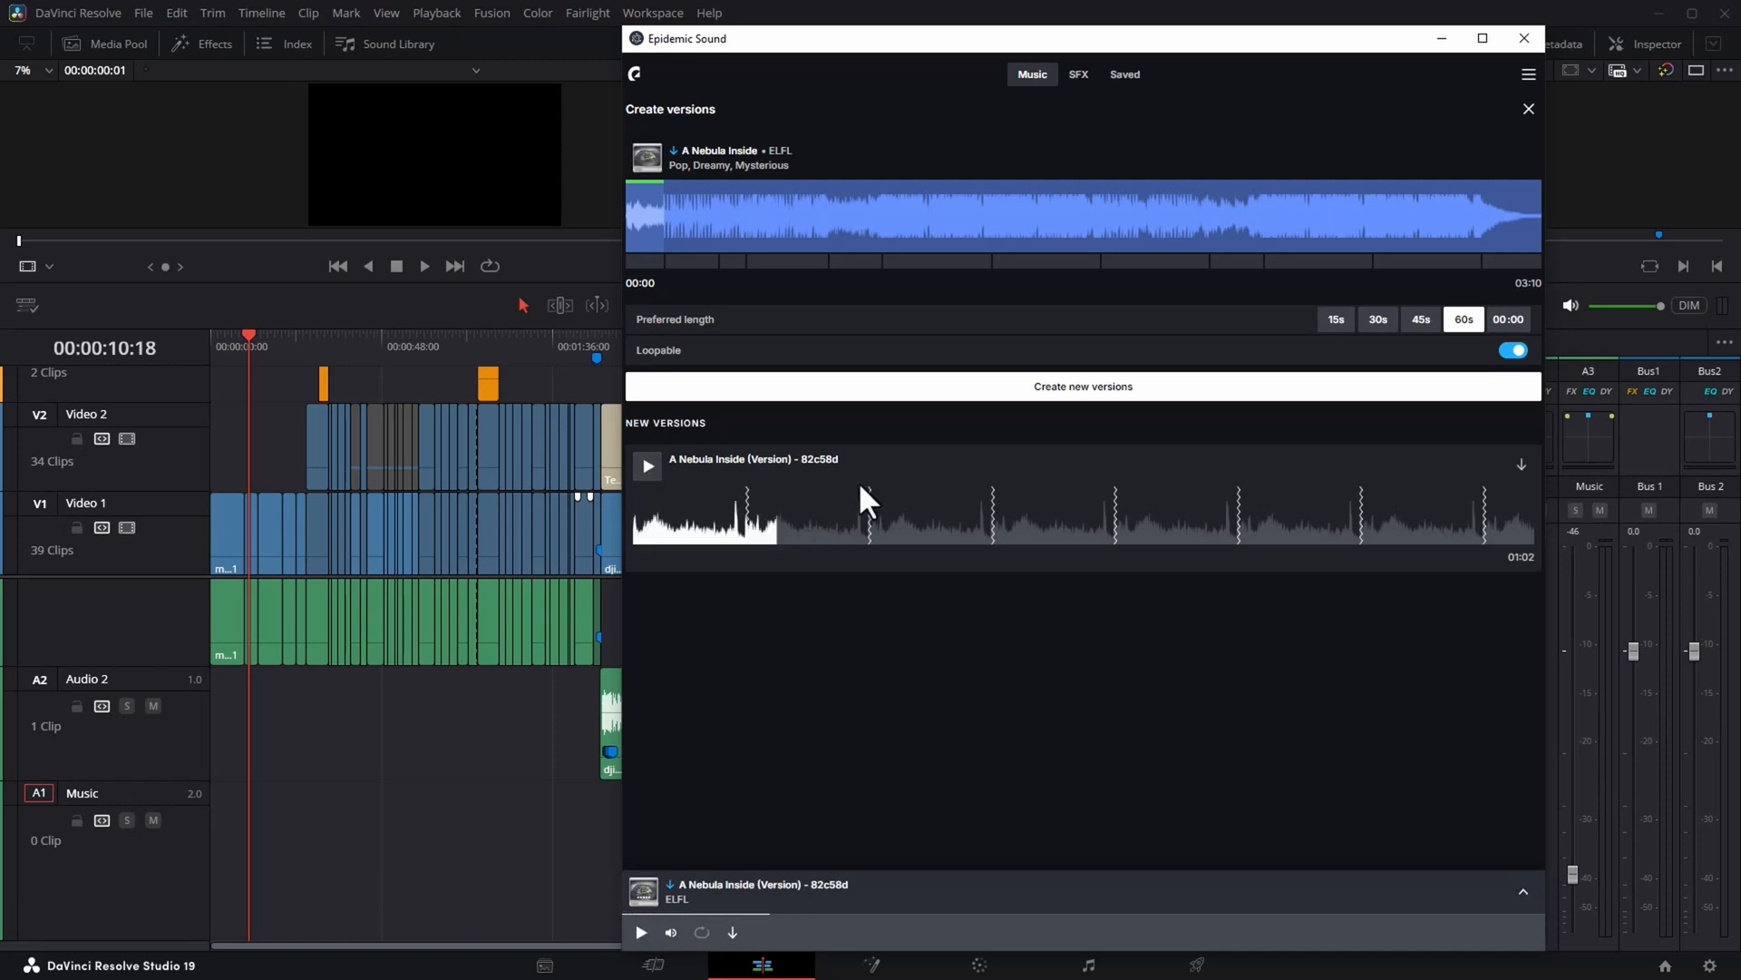
pyautogui.moveTo(983, 534)
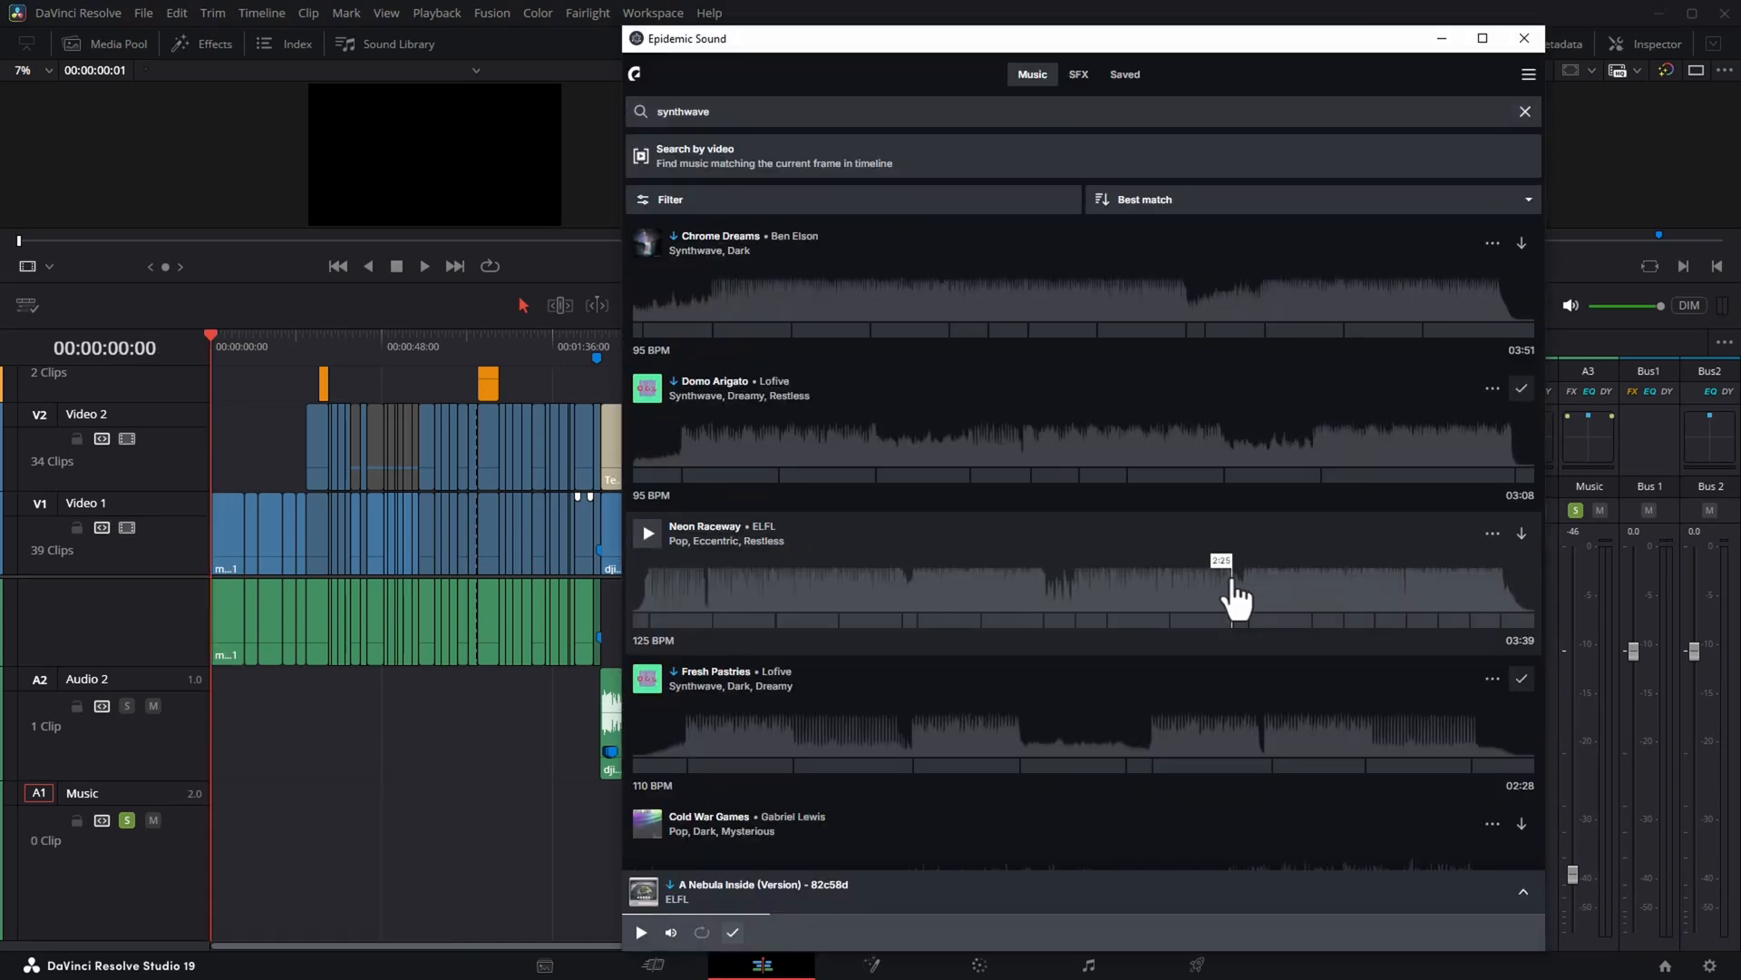
# Scroll the synthwave results to Alienated and bring up its options menu.
pyautogui.scroll(-3)
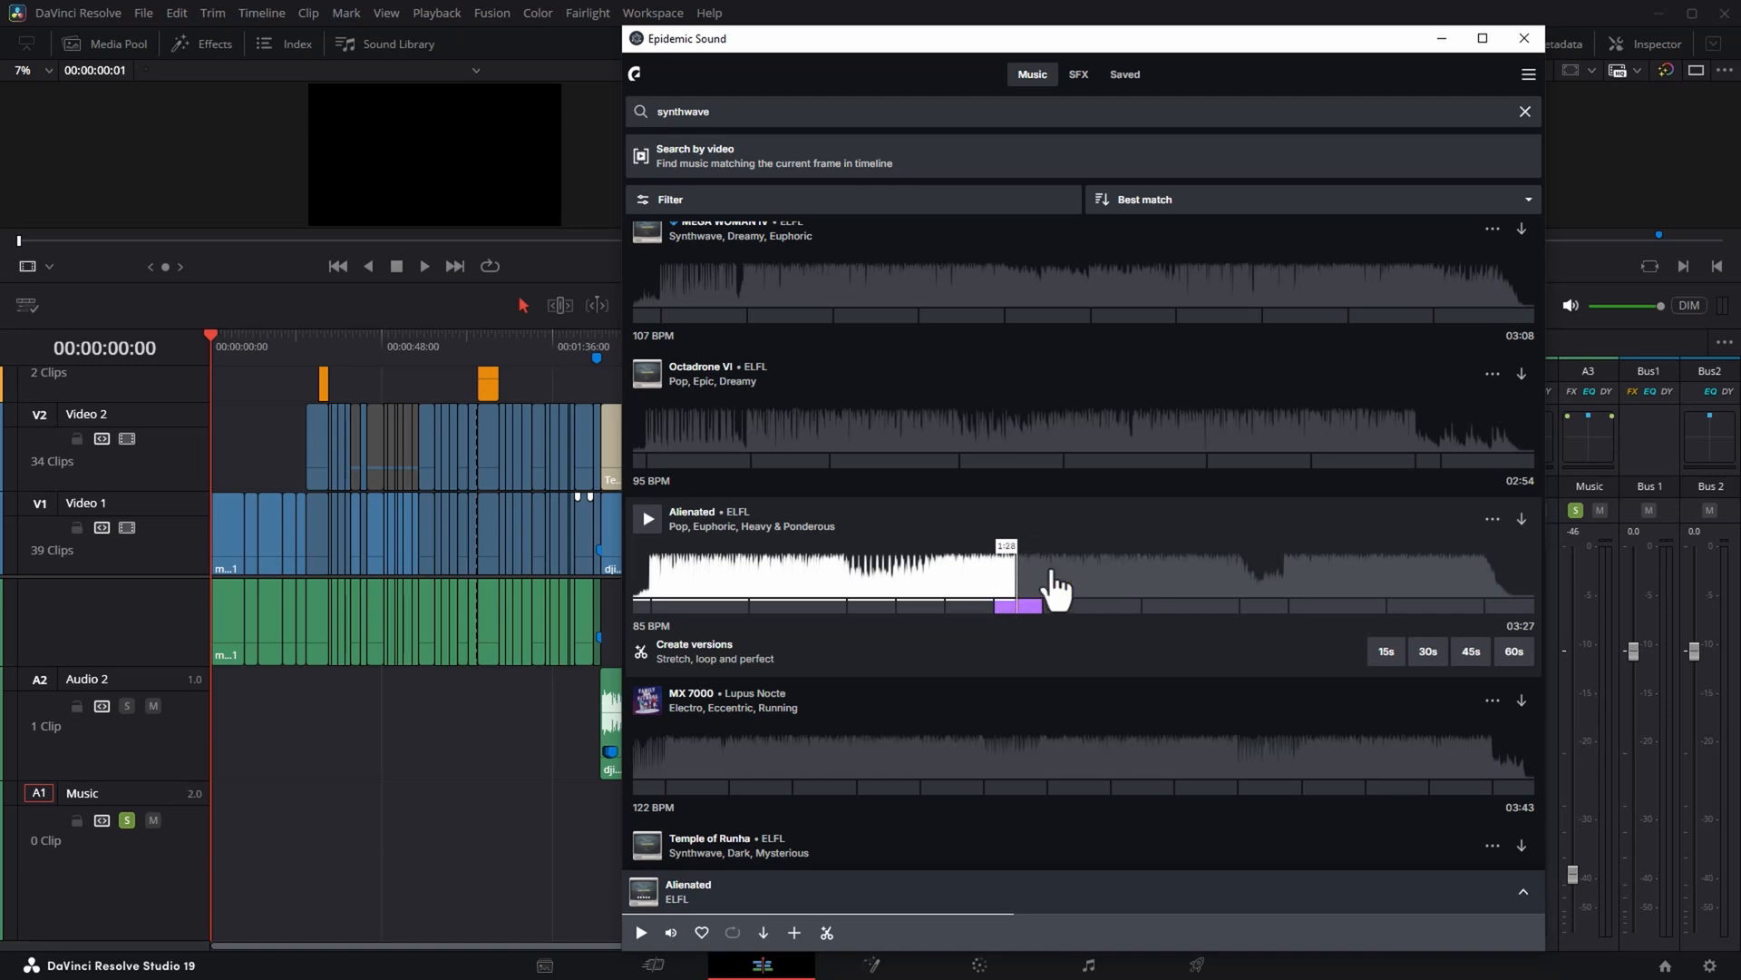
pyautogui.moveTo(1517, 539)
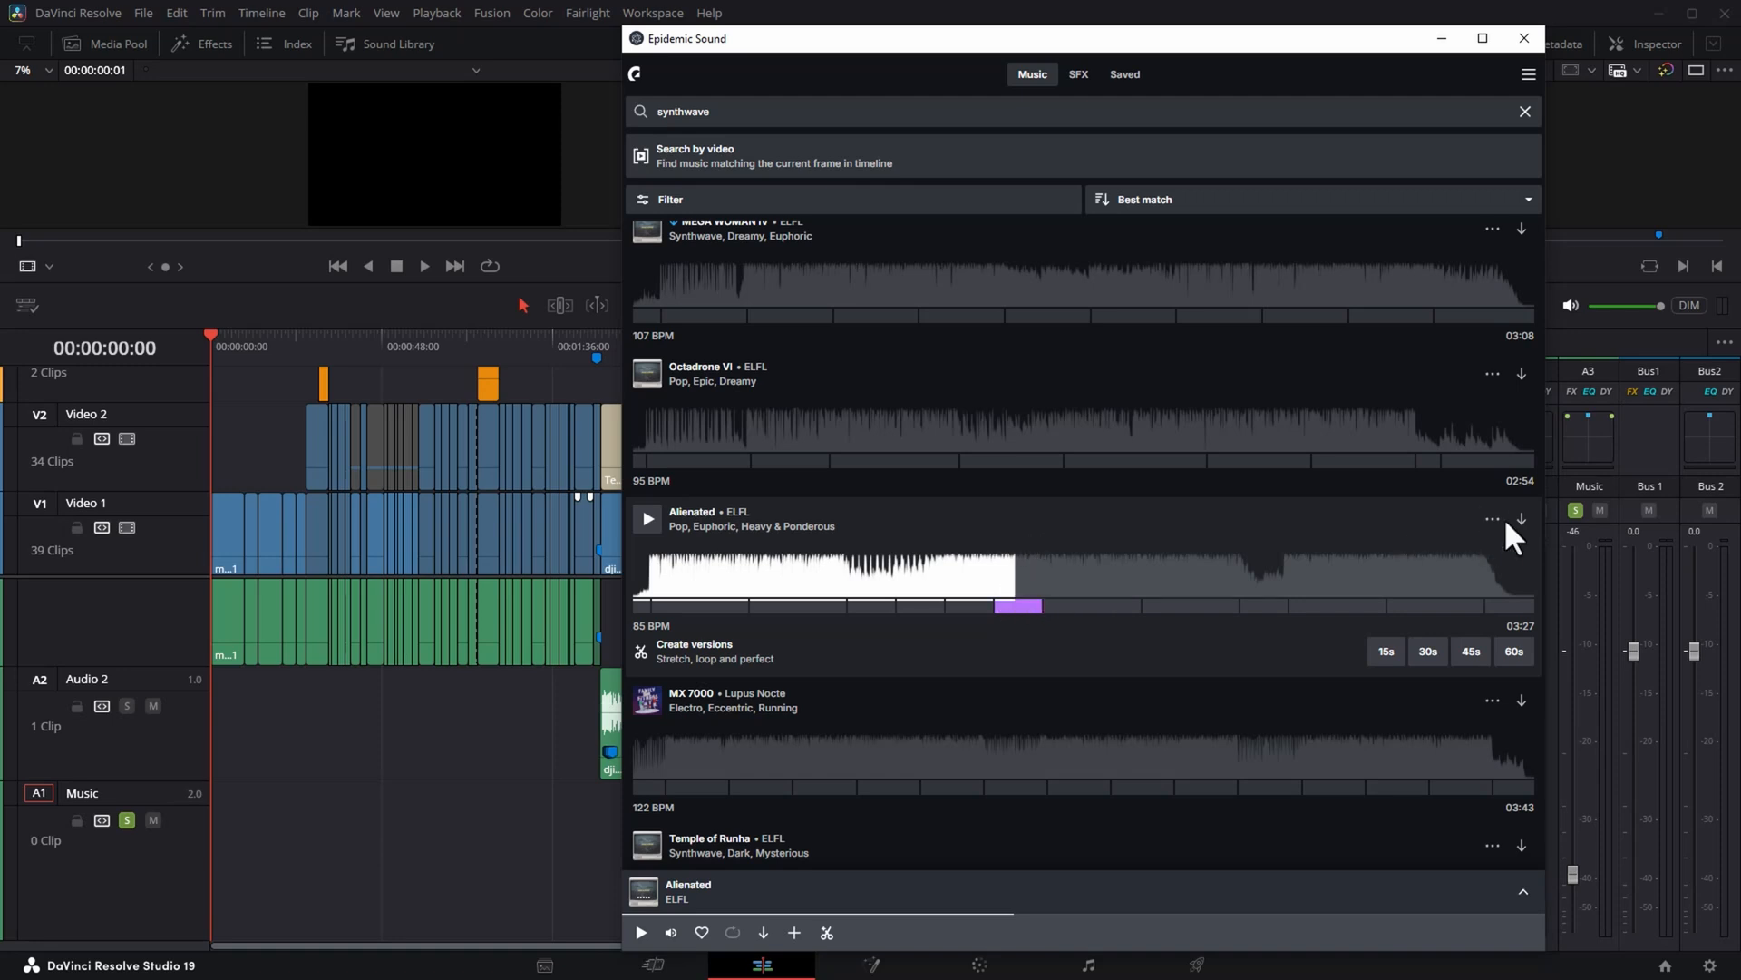
pyautogui.click(1493, 519)
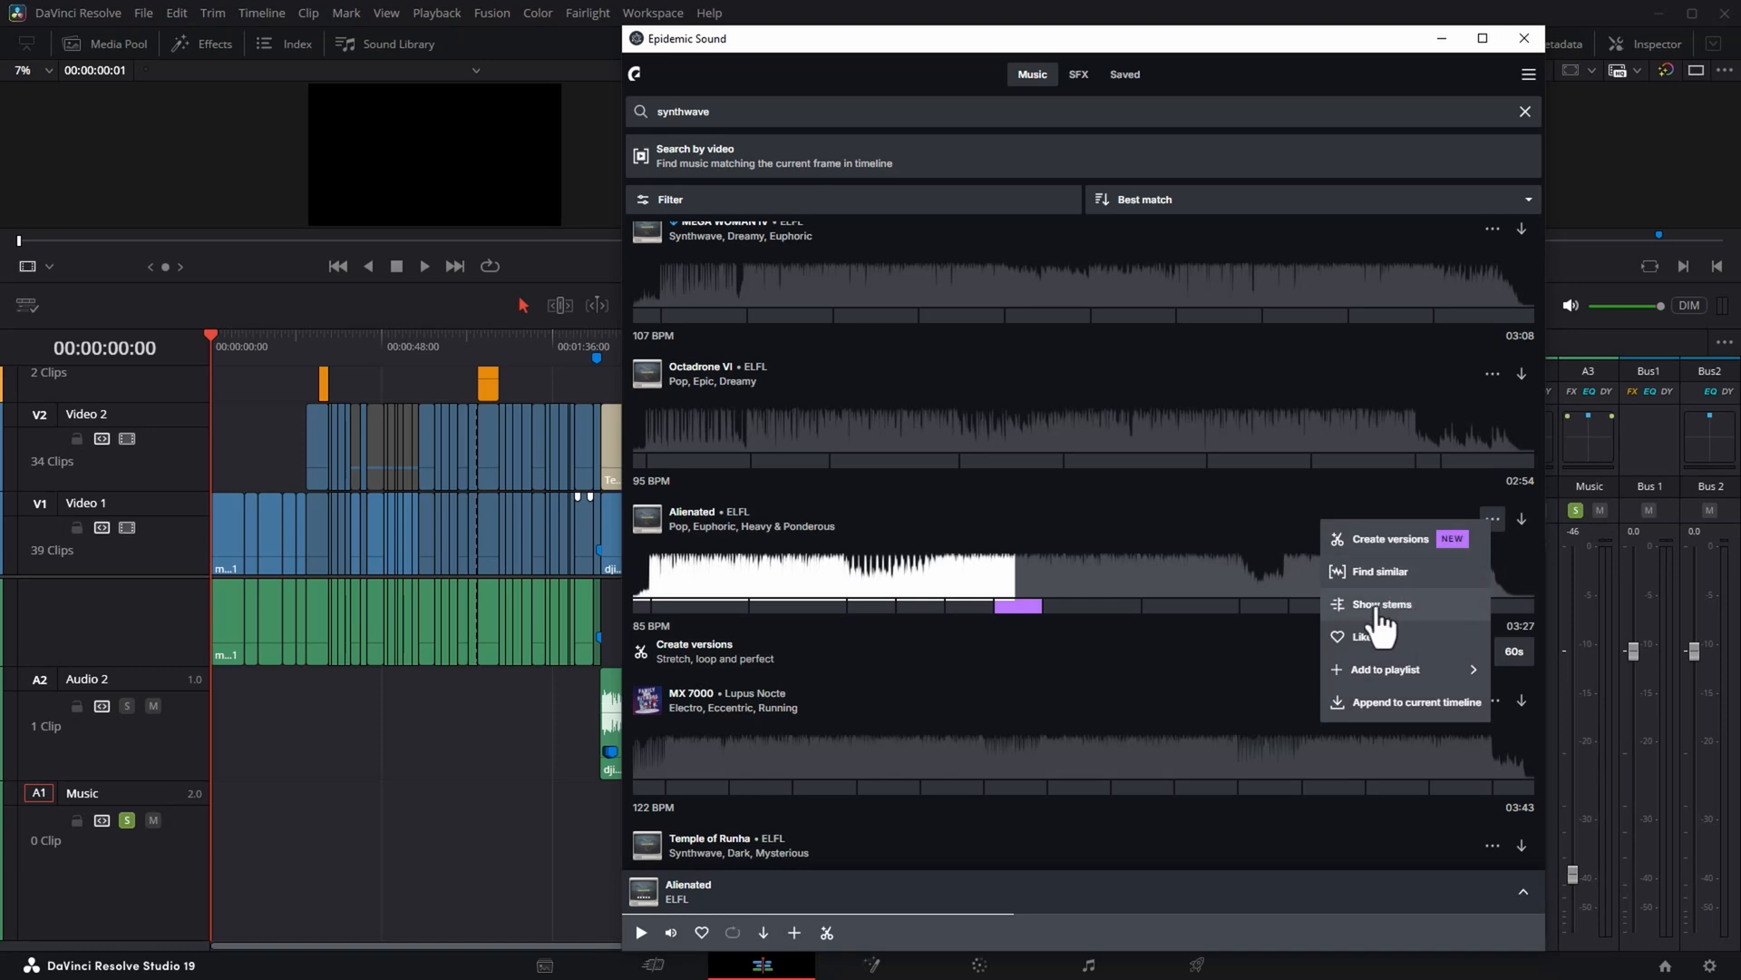
# Show Alienated's stems, audition Melody and Drums, and take the Melody stem for the timeline.
pyautogui.click(1382, 602)
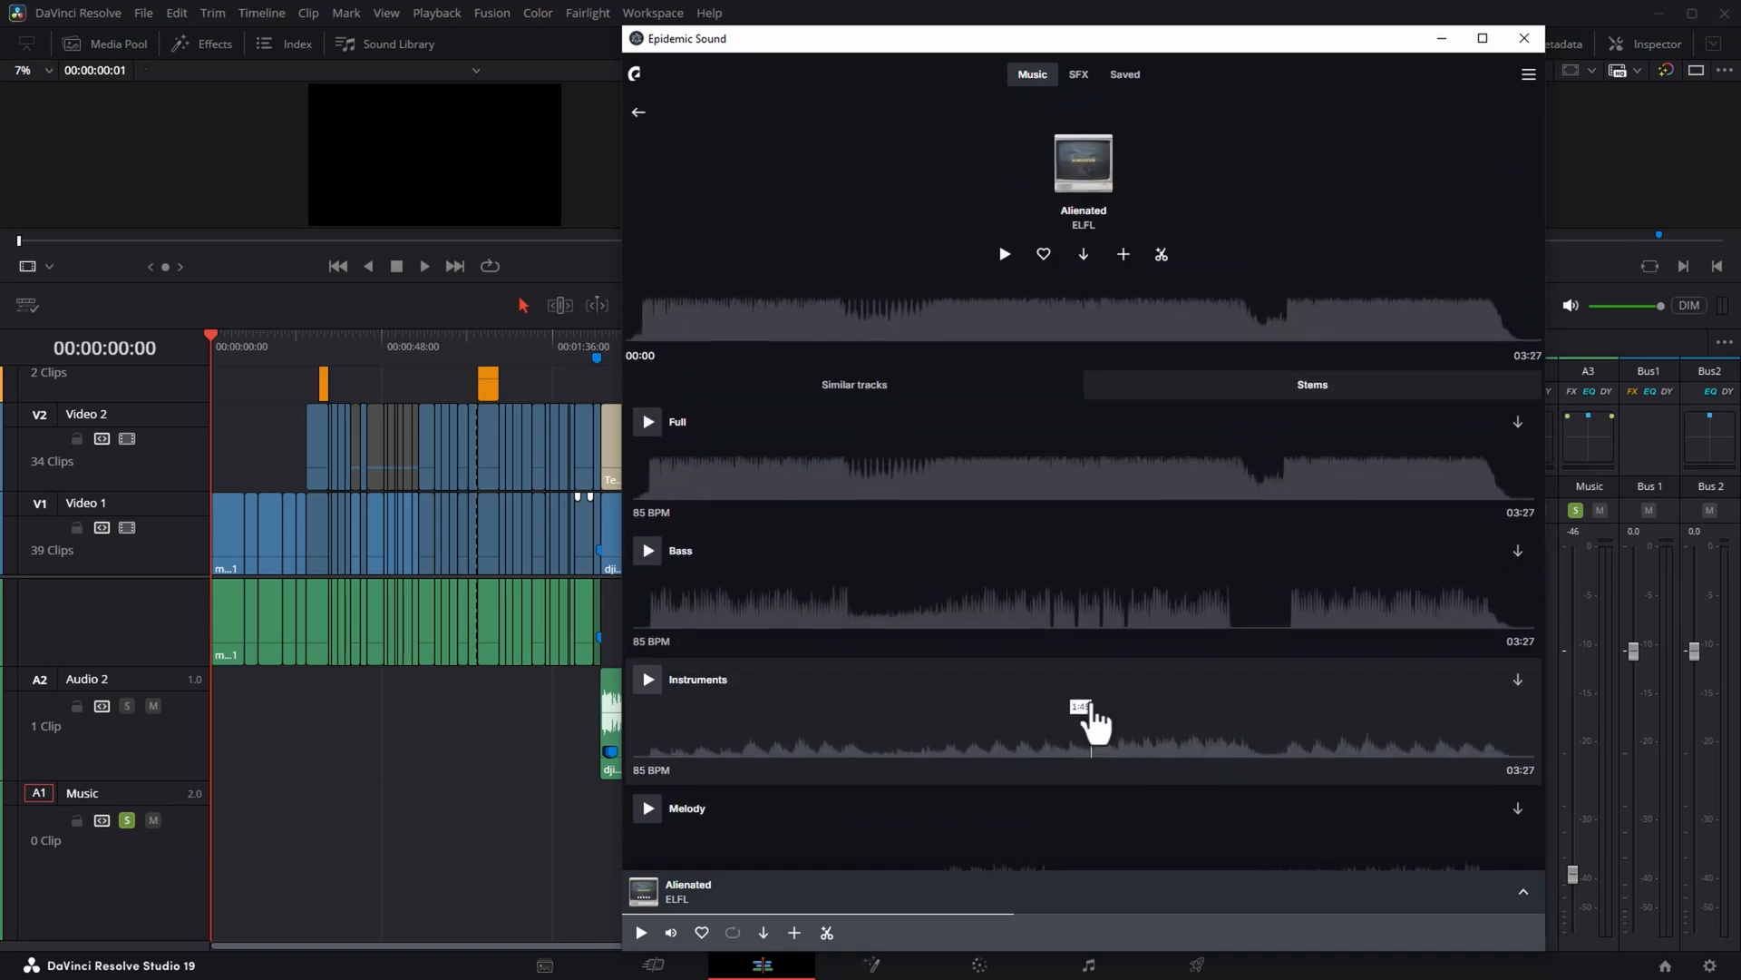
pyautogui.moveTo(889, 700)
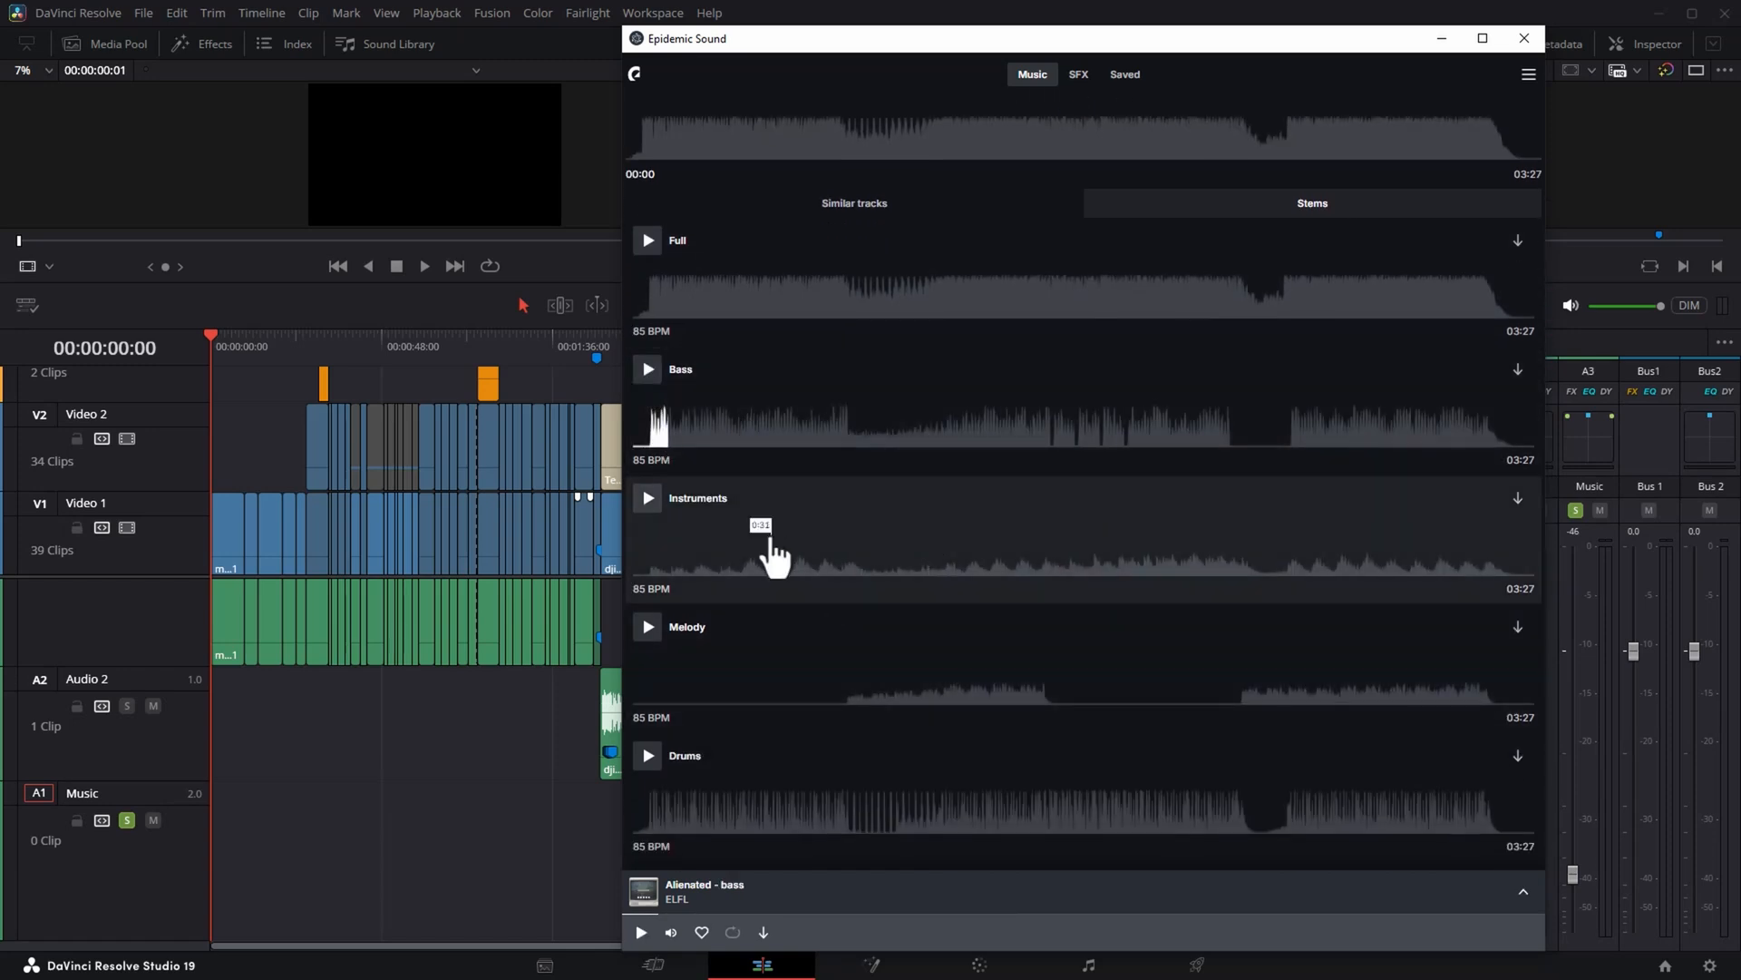
pyautogui.click(647, 497)
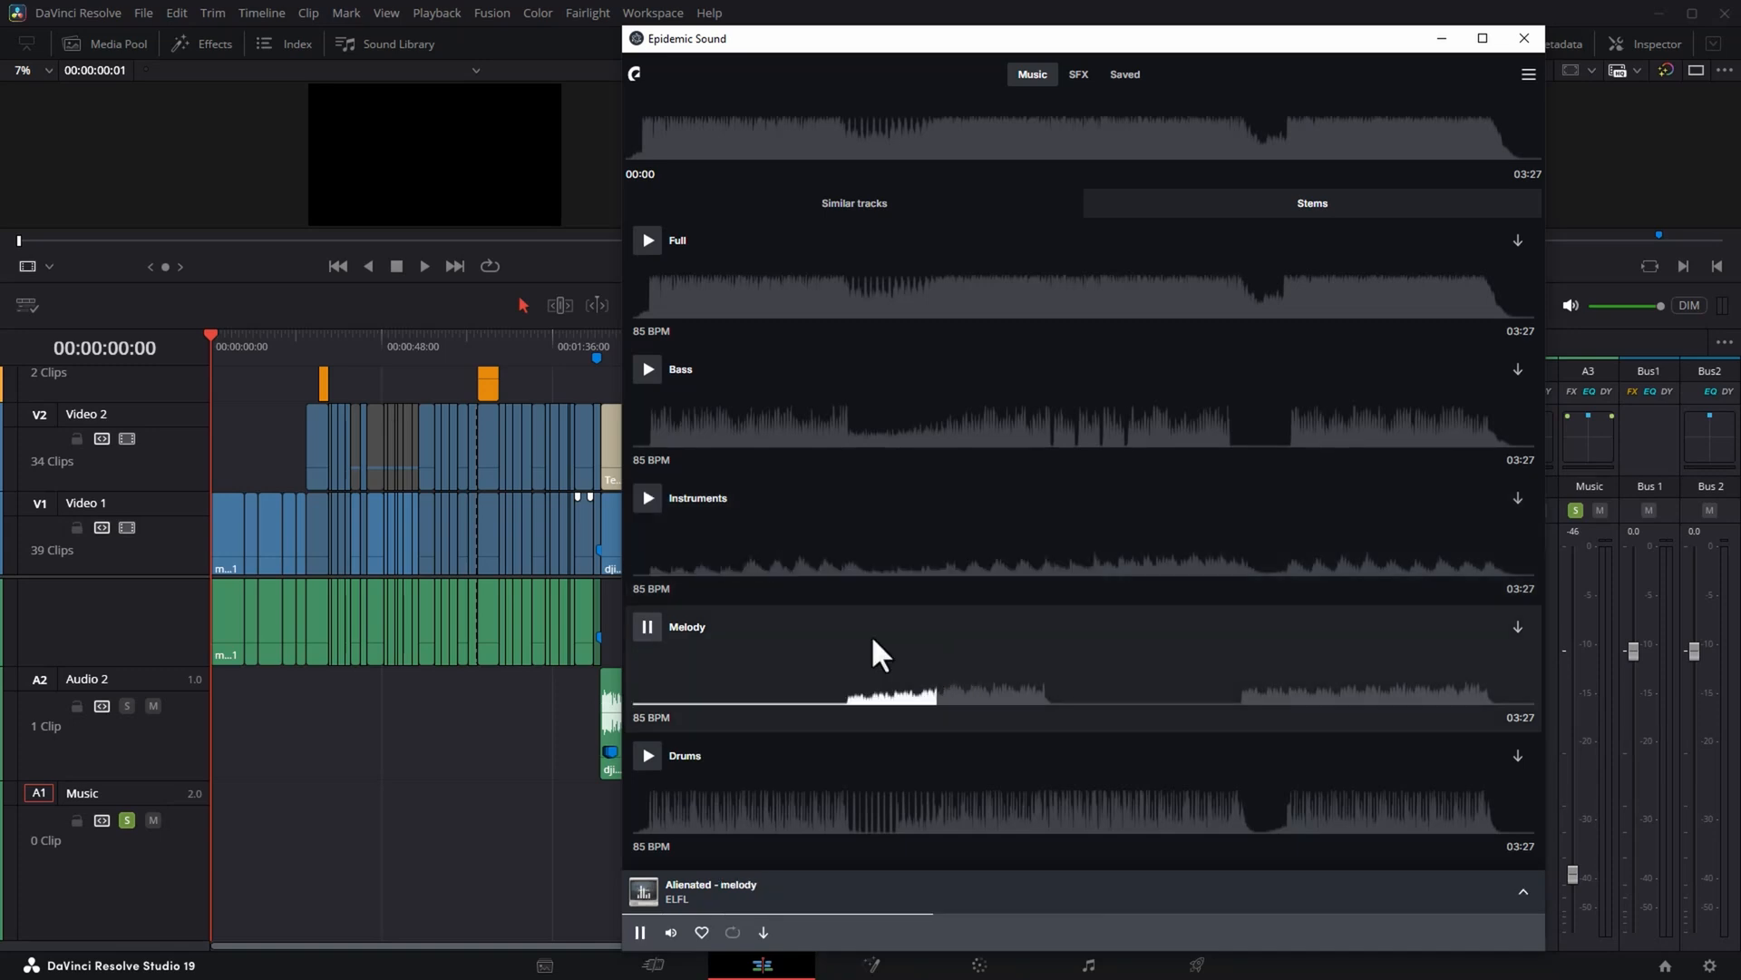
pyautogui.click(648, 755)
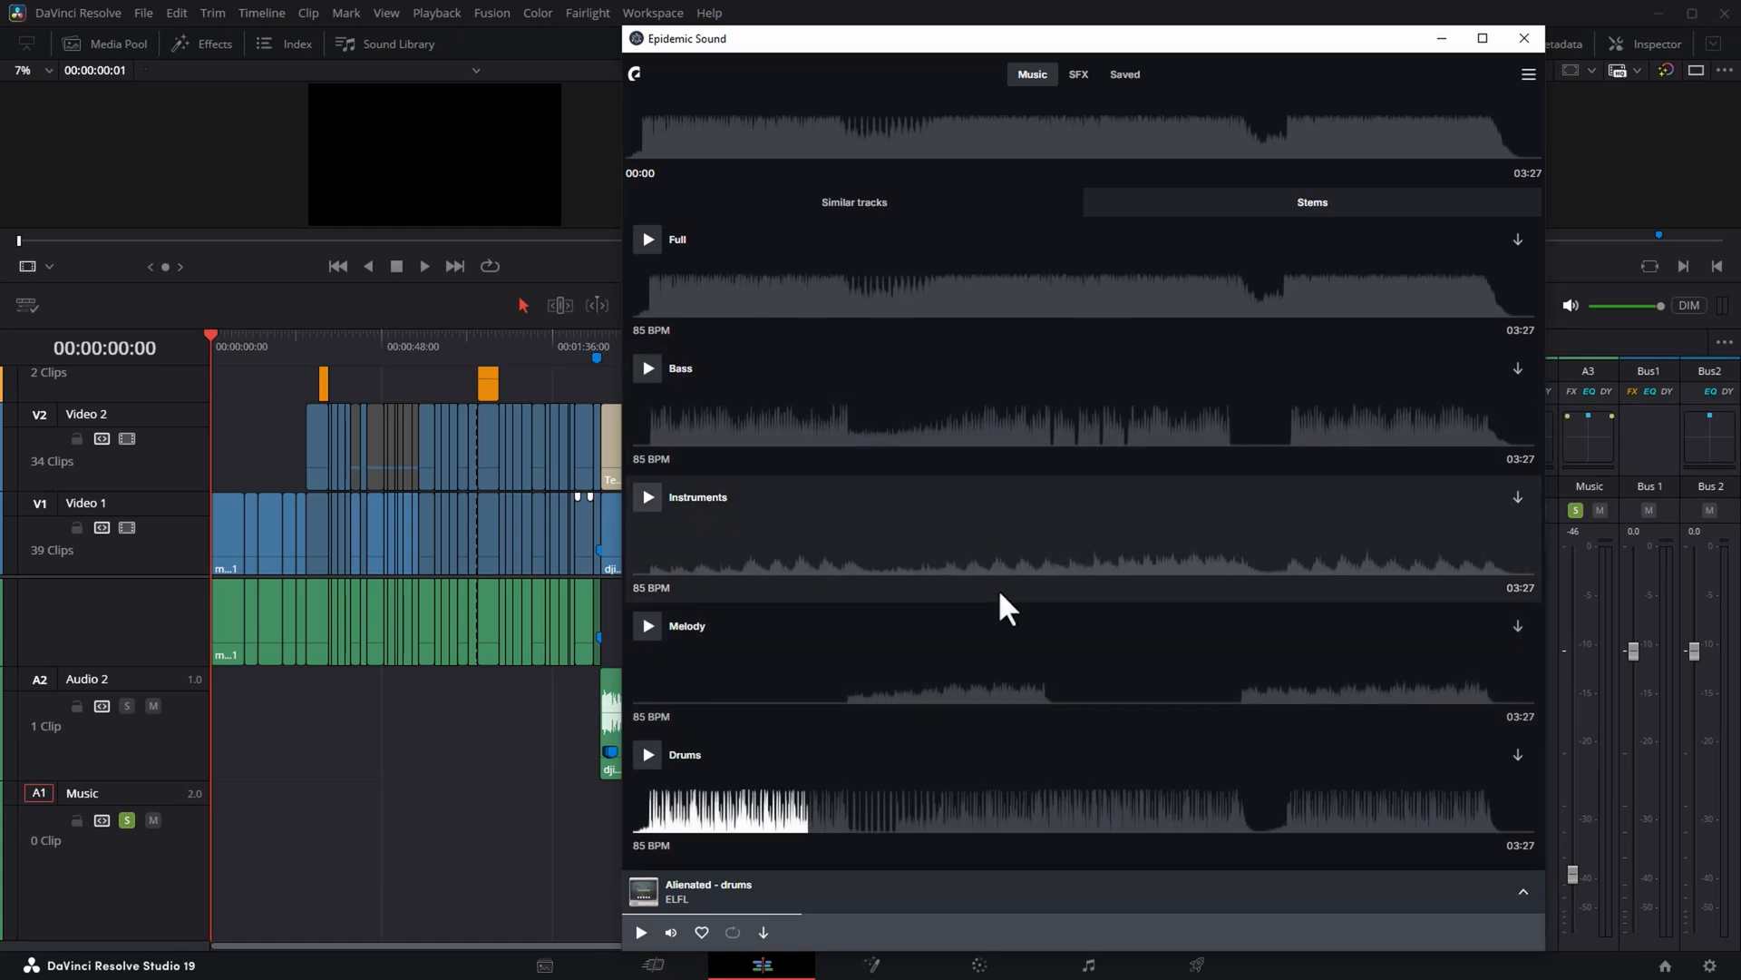
pyautogui.click(647, 625)
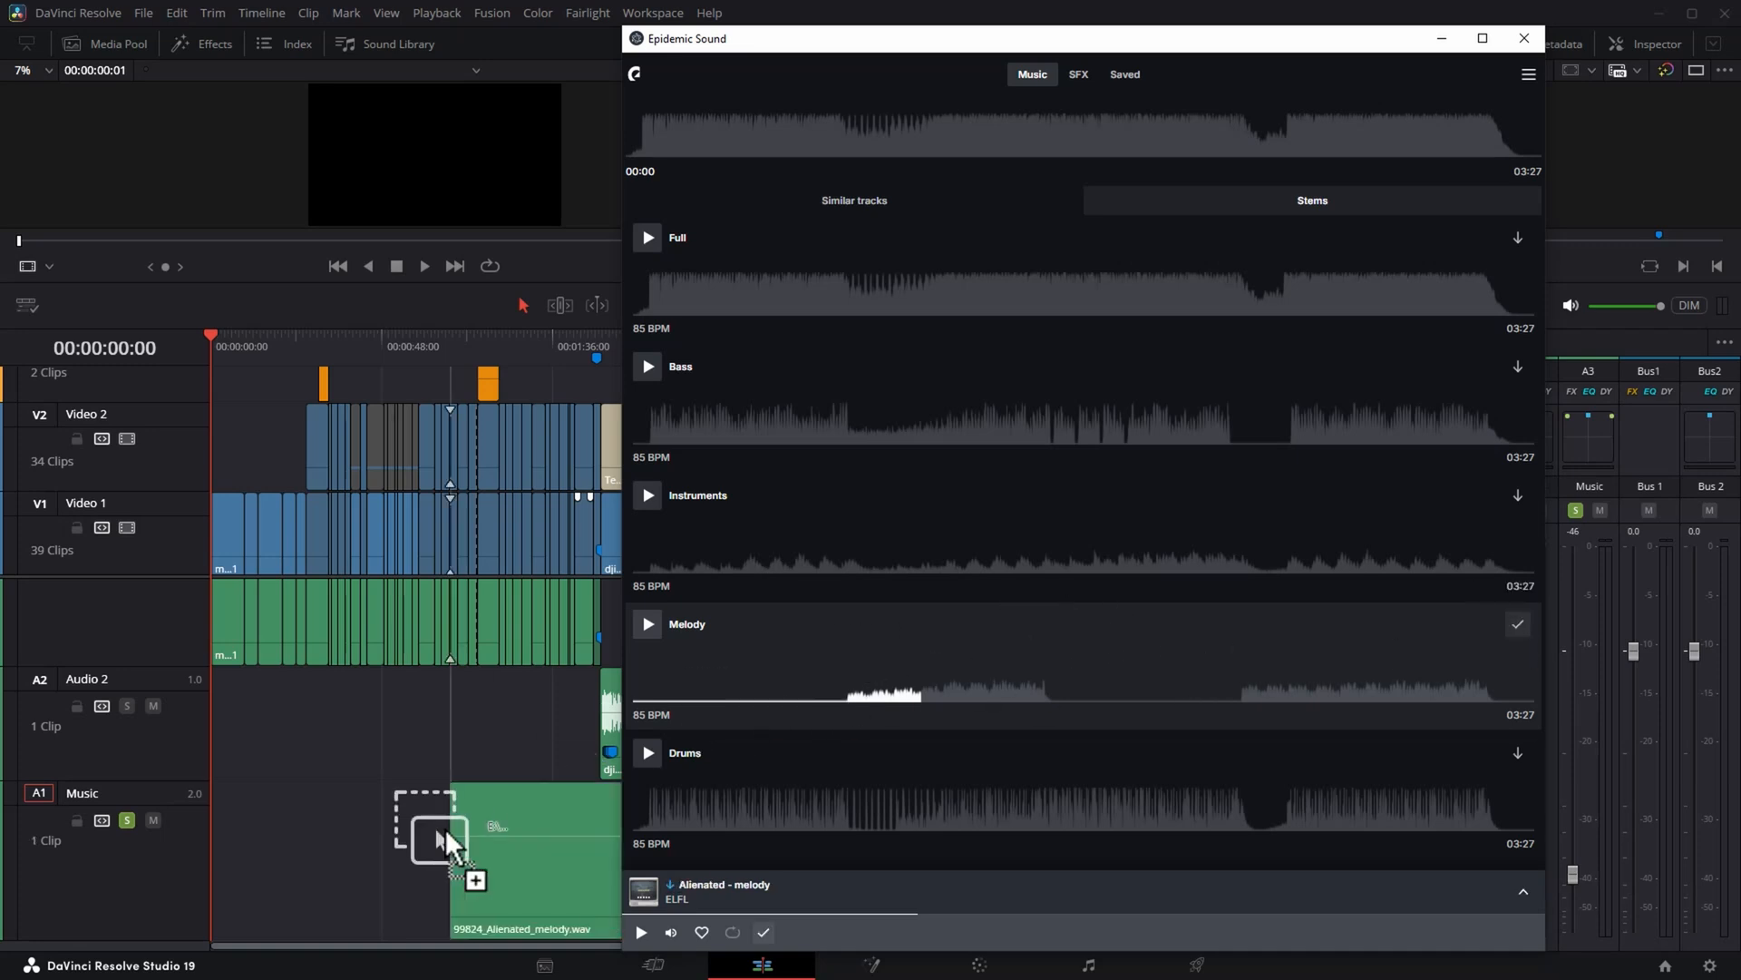
# Move the melody stem to the start of the Music track and return to the results.
pyautogui.moveTo(439, 838); pyautogui.dragTo(251, 860)
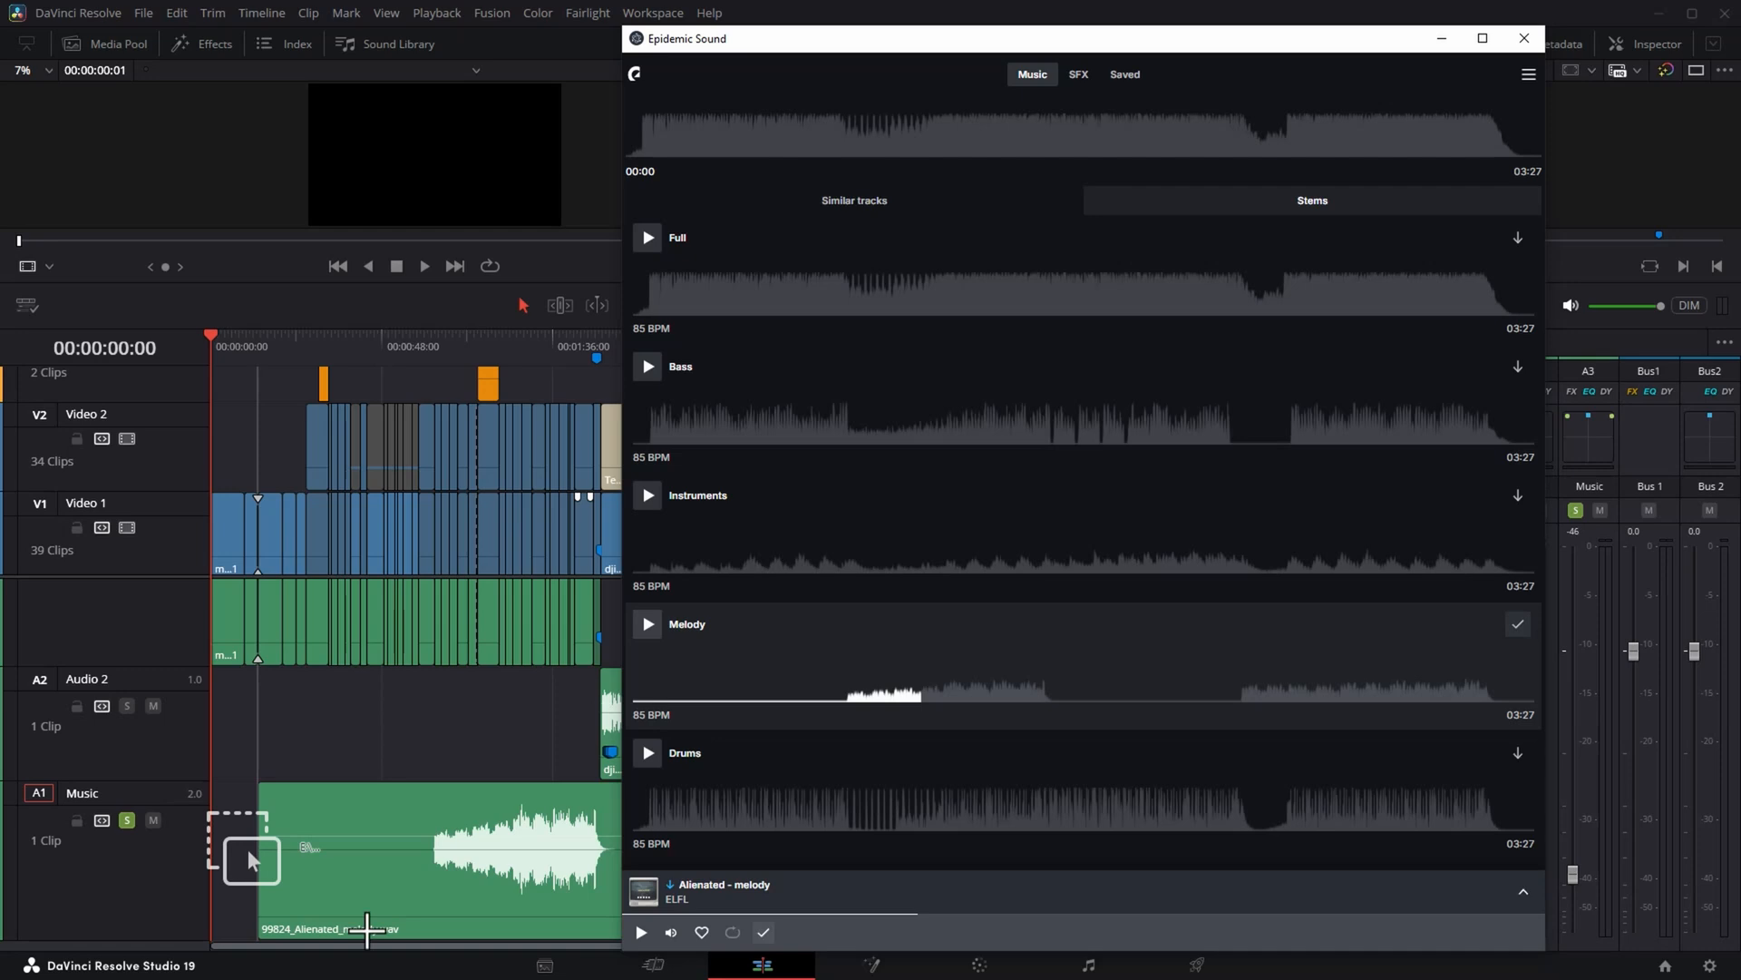
pyautogui.click(1524, 38)
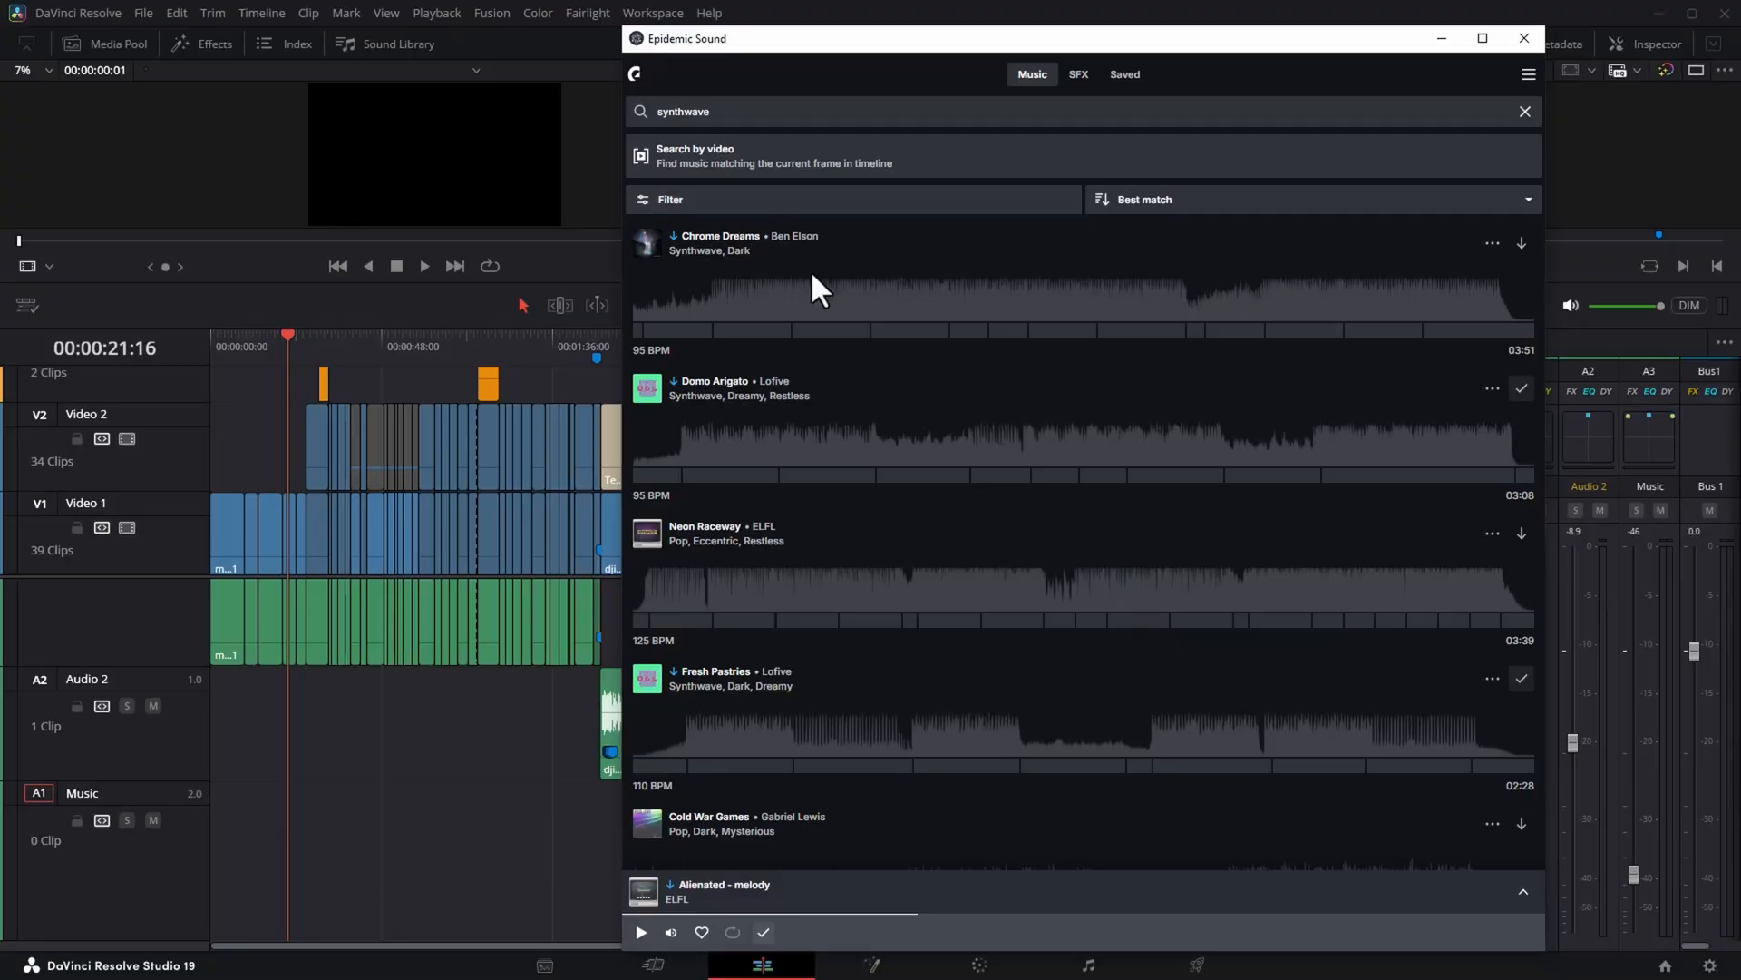
# Scroll to Temple of Runha and run Find similar from its options menu.
pyautogui.scroll(-3)
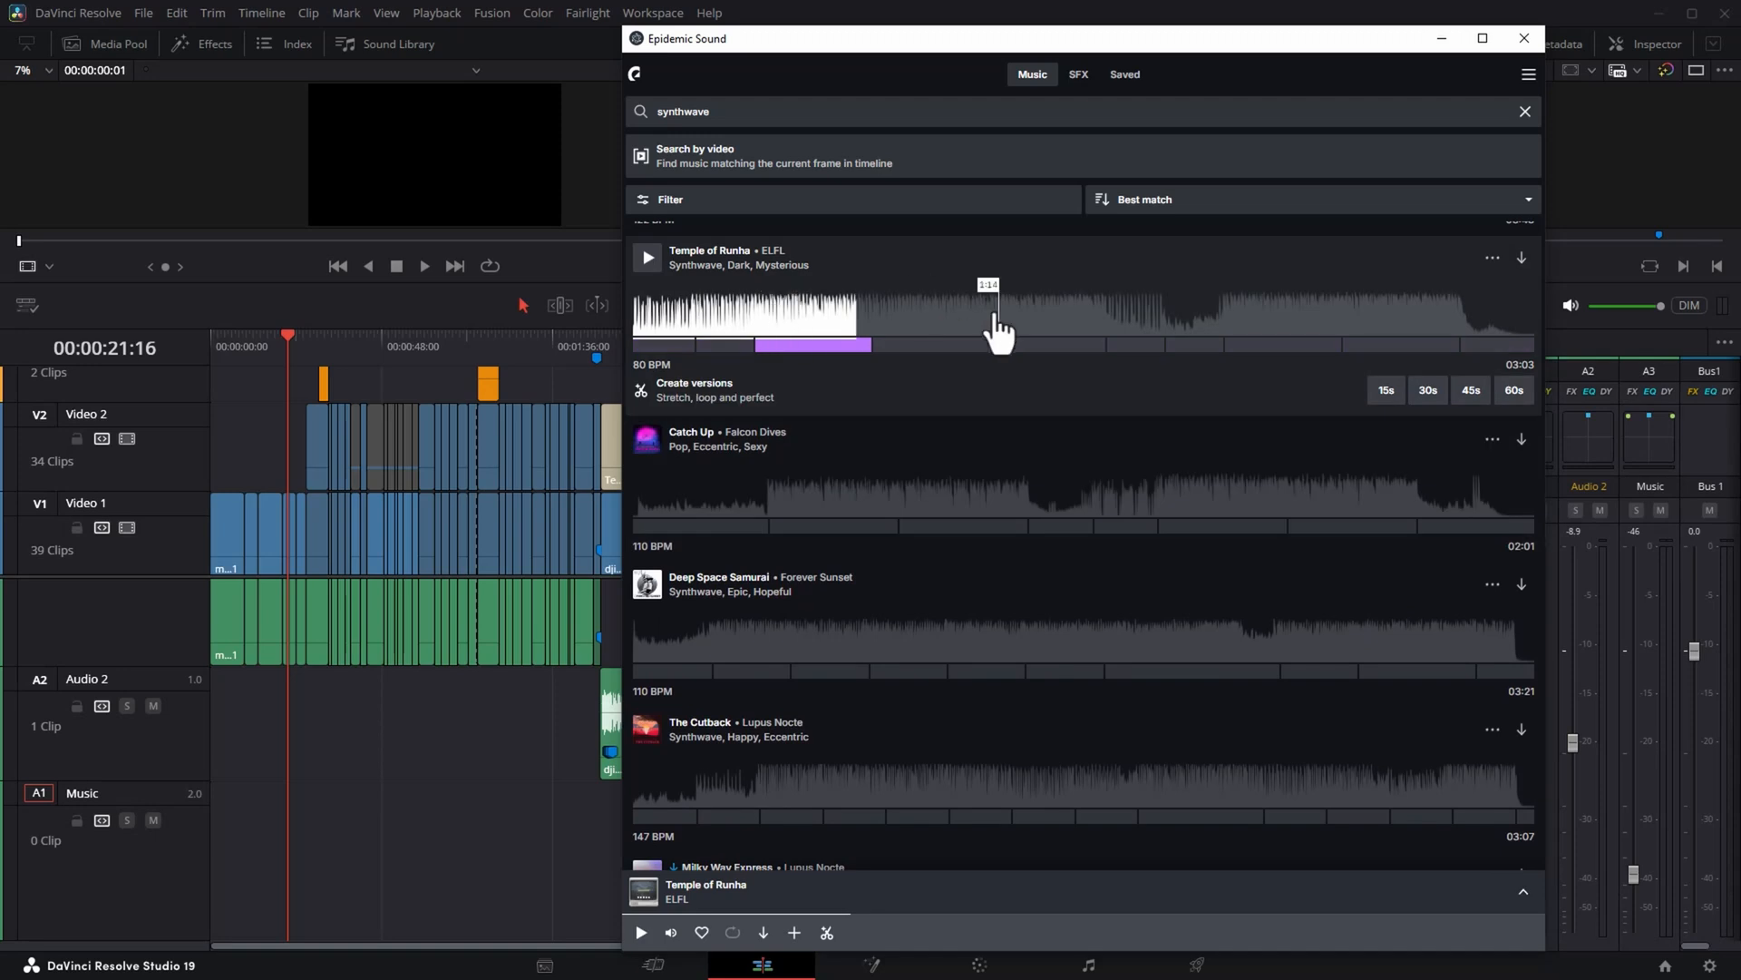
pyautogui.moveTo(925, 329)
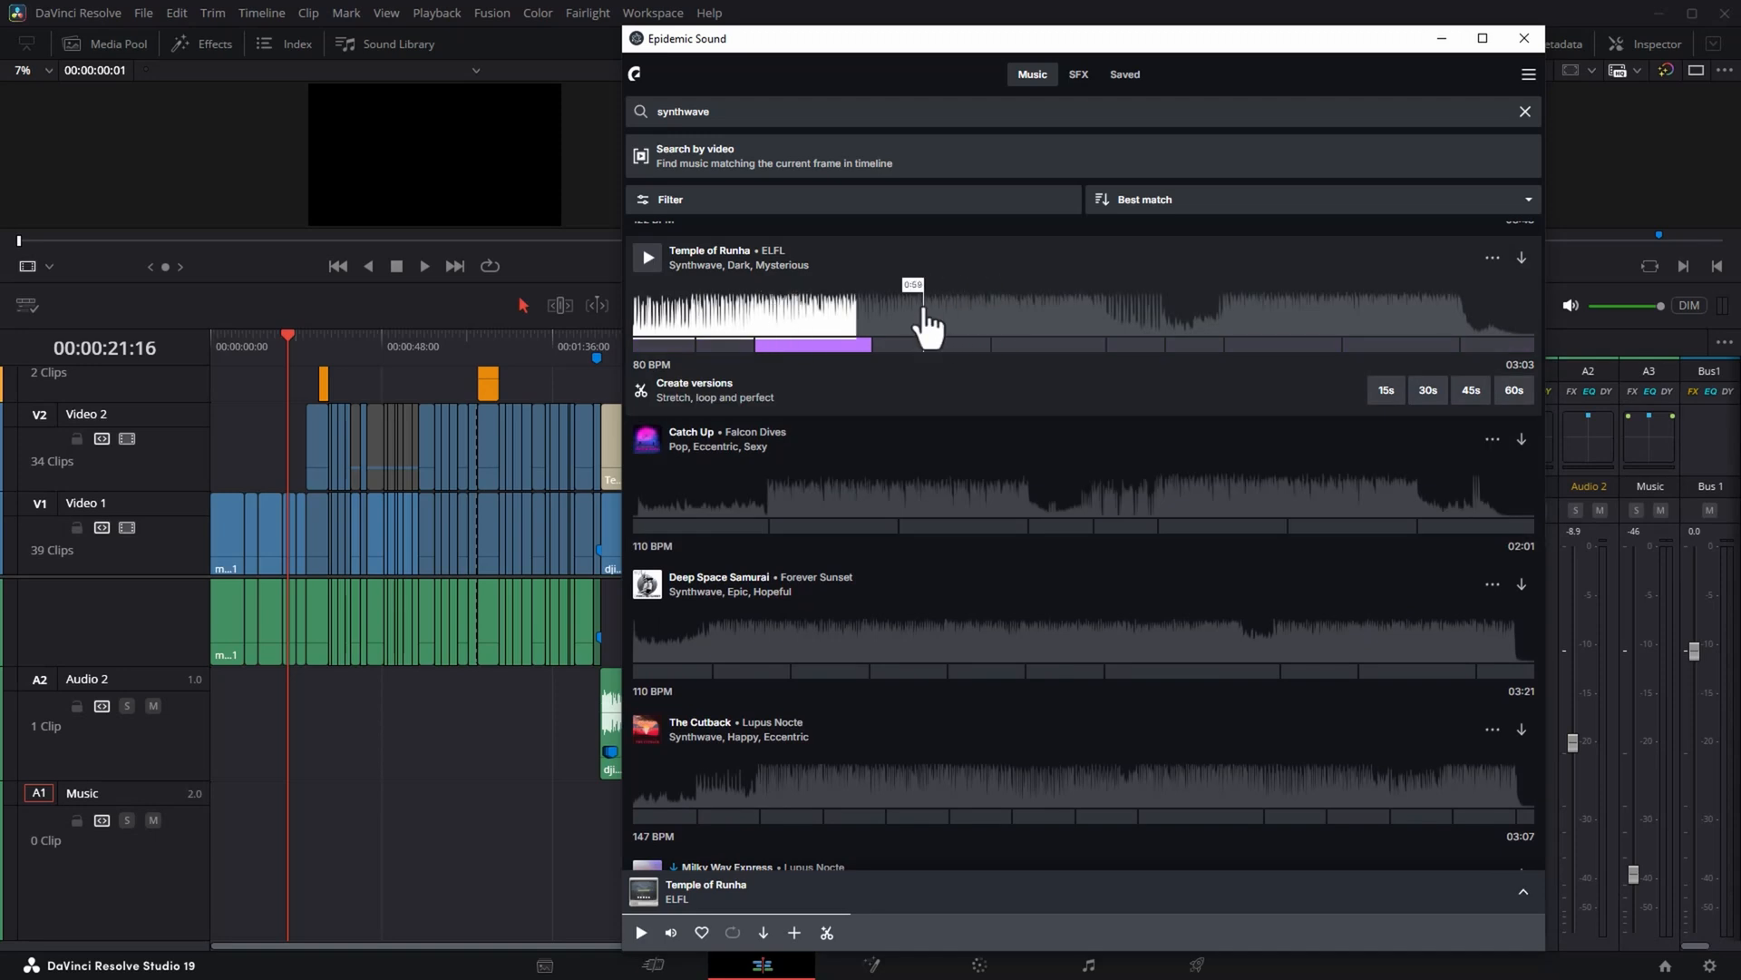
pyautogui.click(1491, 256)
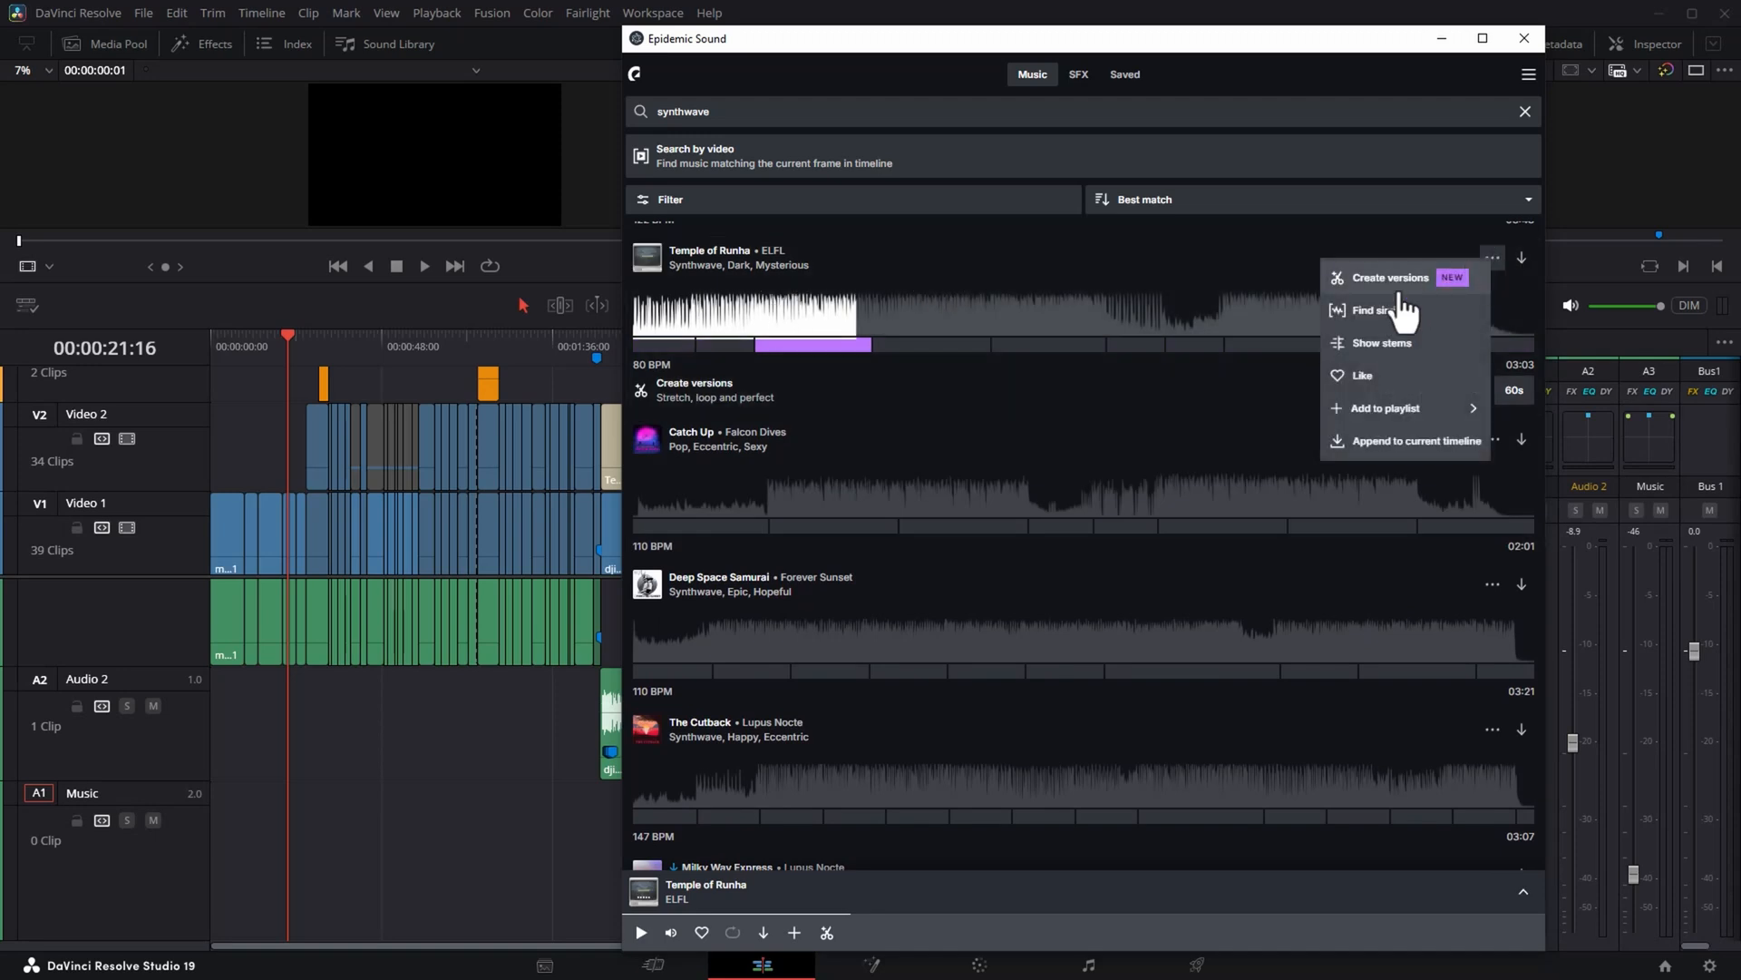
pyautogui.click(1373, 310)
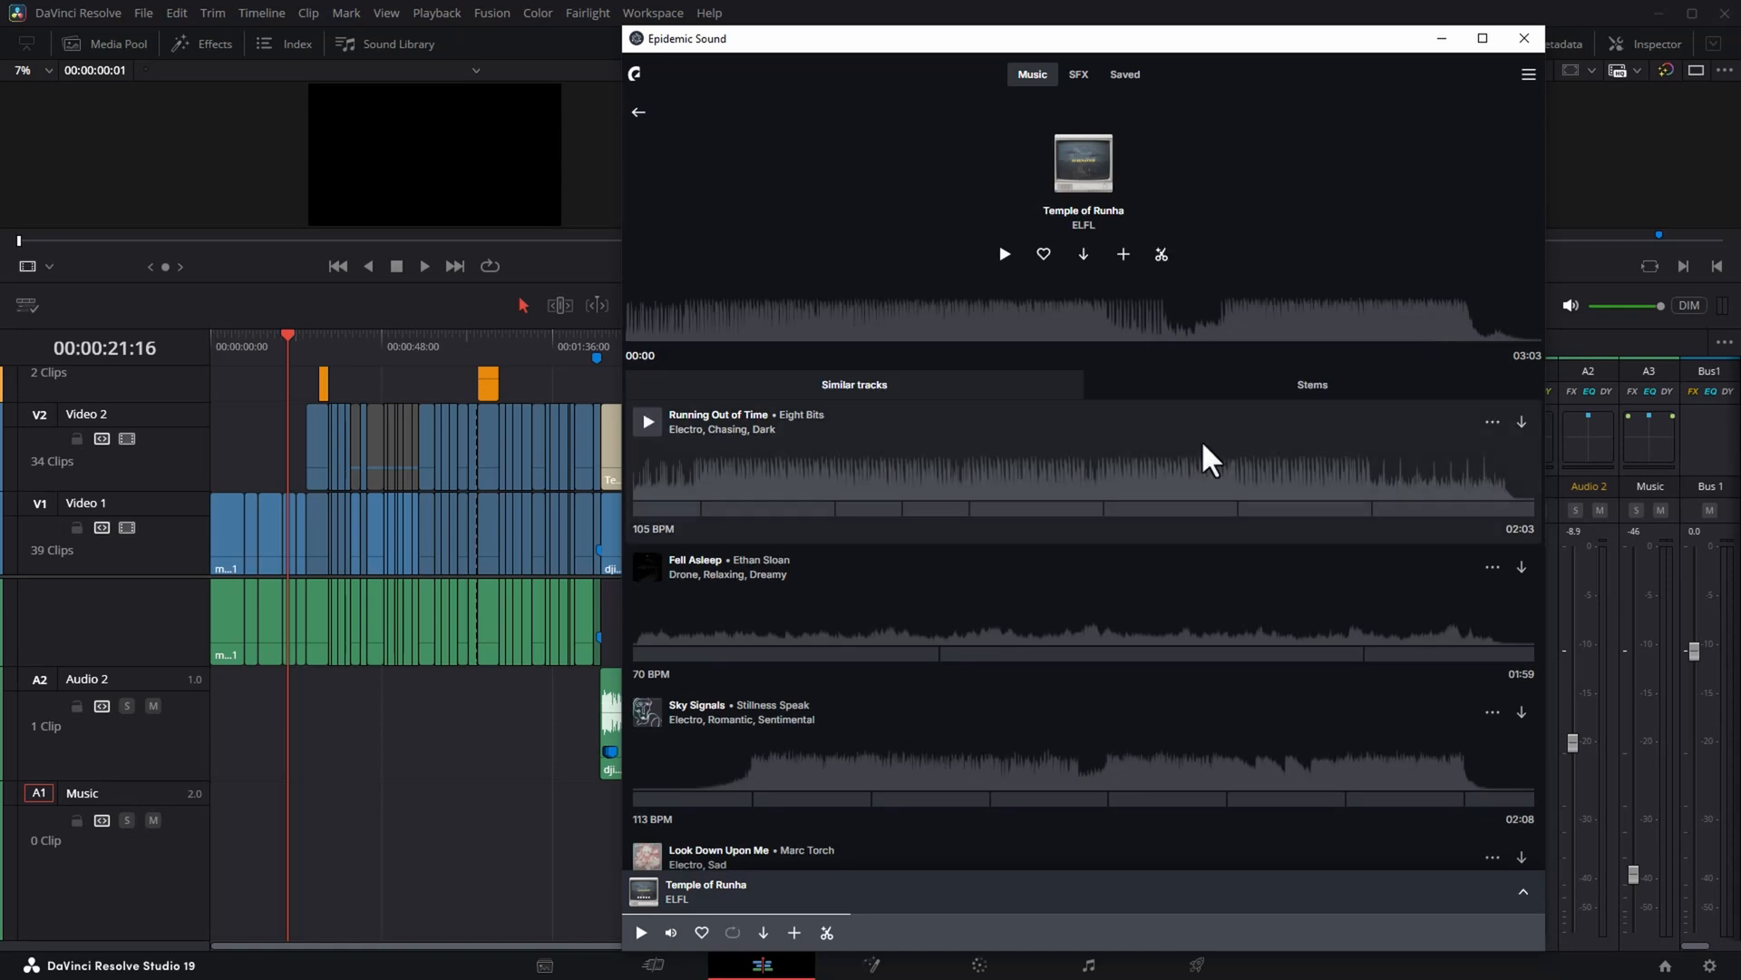
# Preview Running Out of Time and then Fell Asleep from the similar tracks.
pyautogui.click(646, 421)
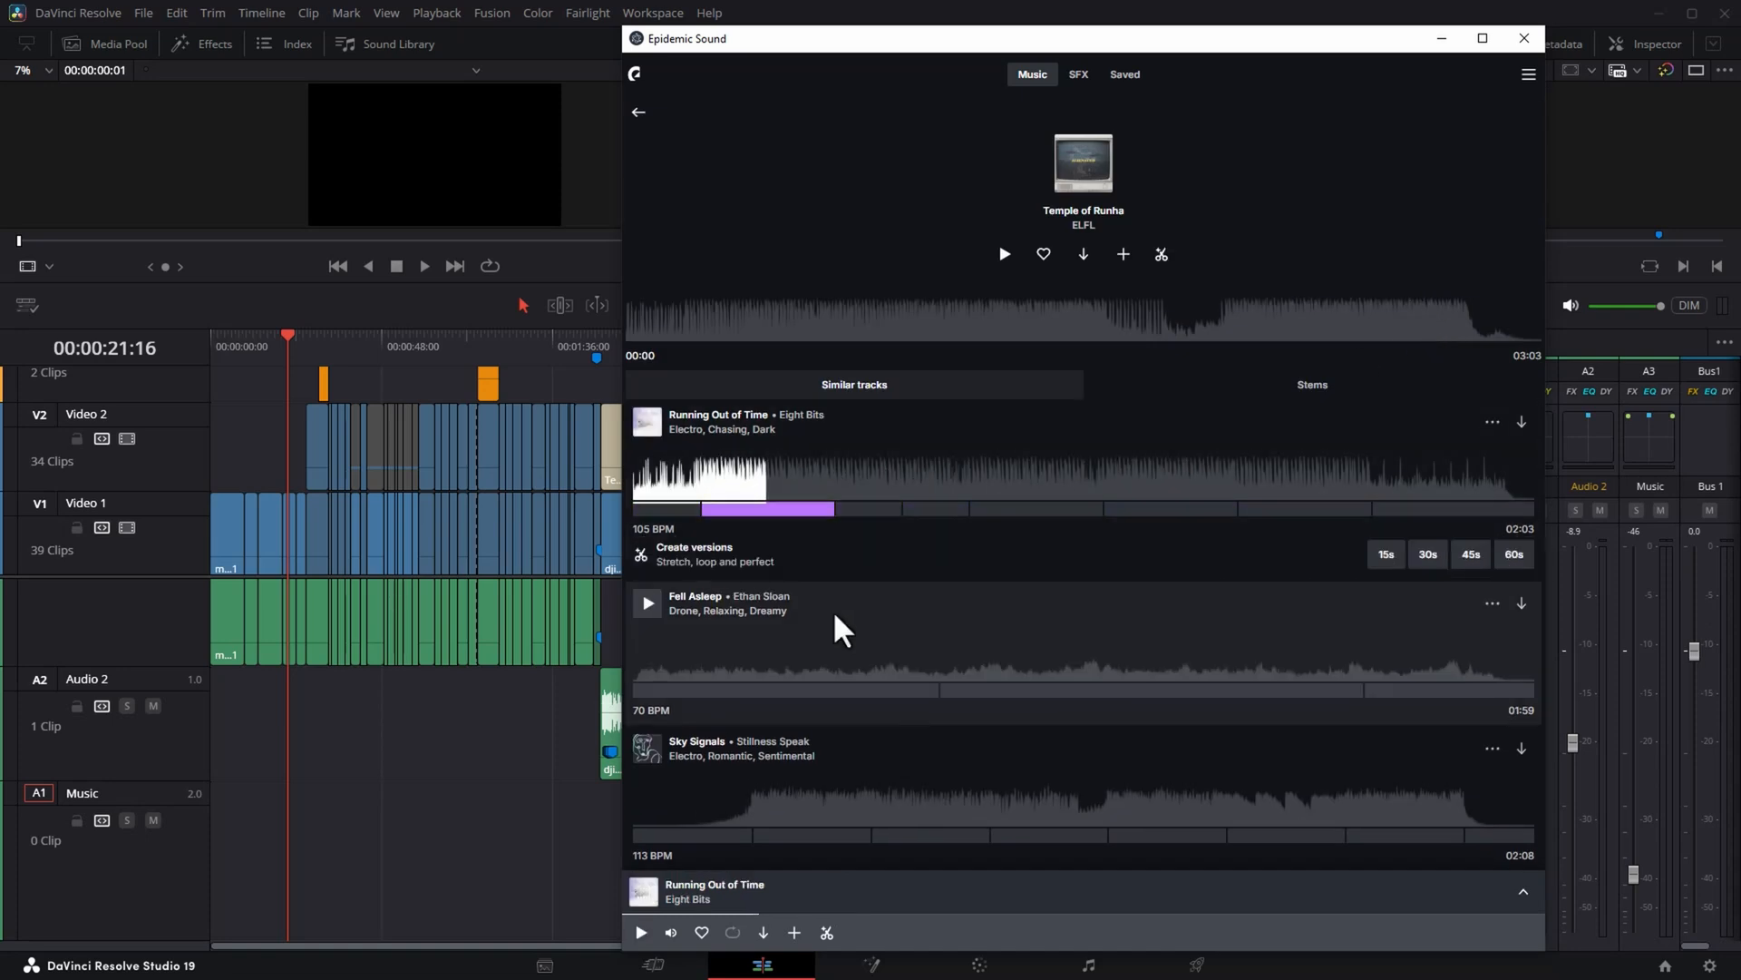
pyautogui.click(646, 602)
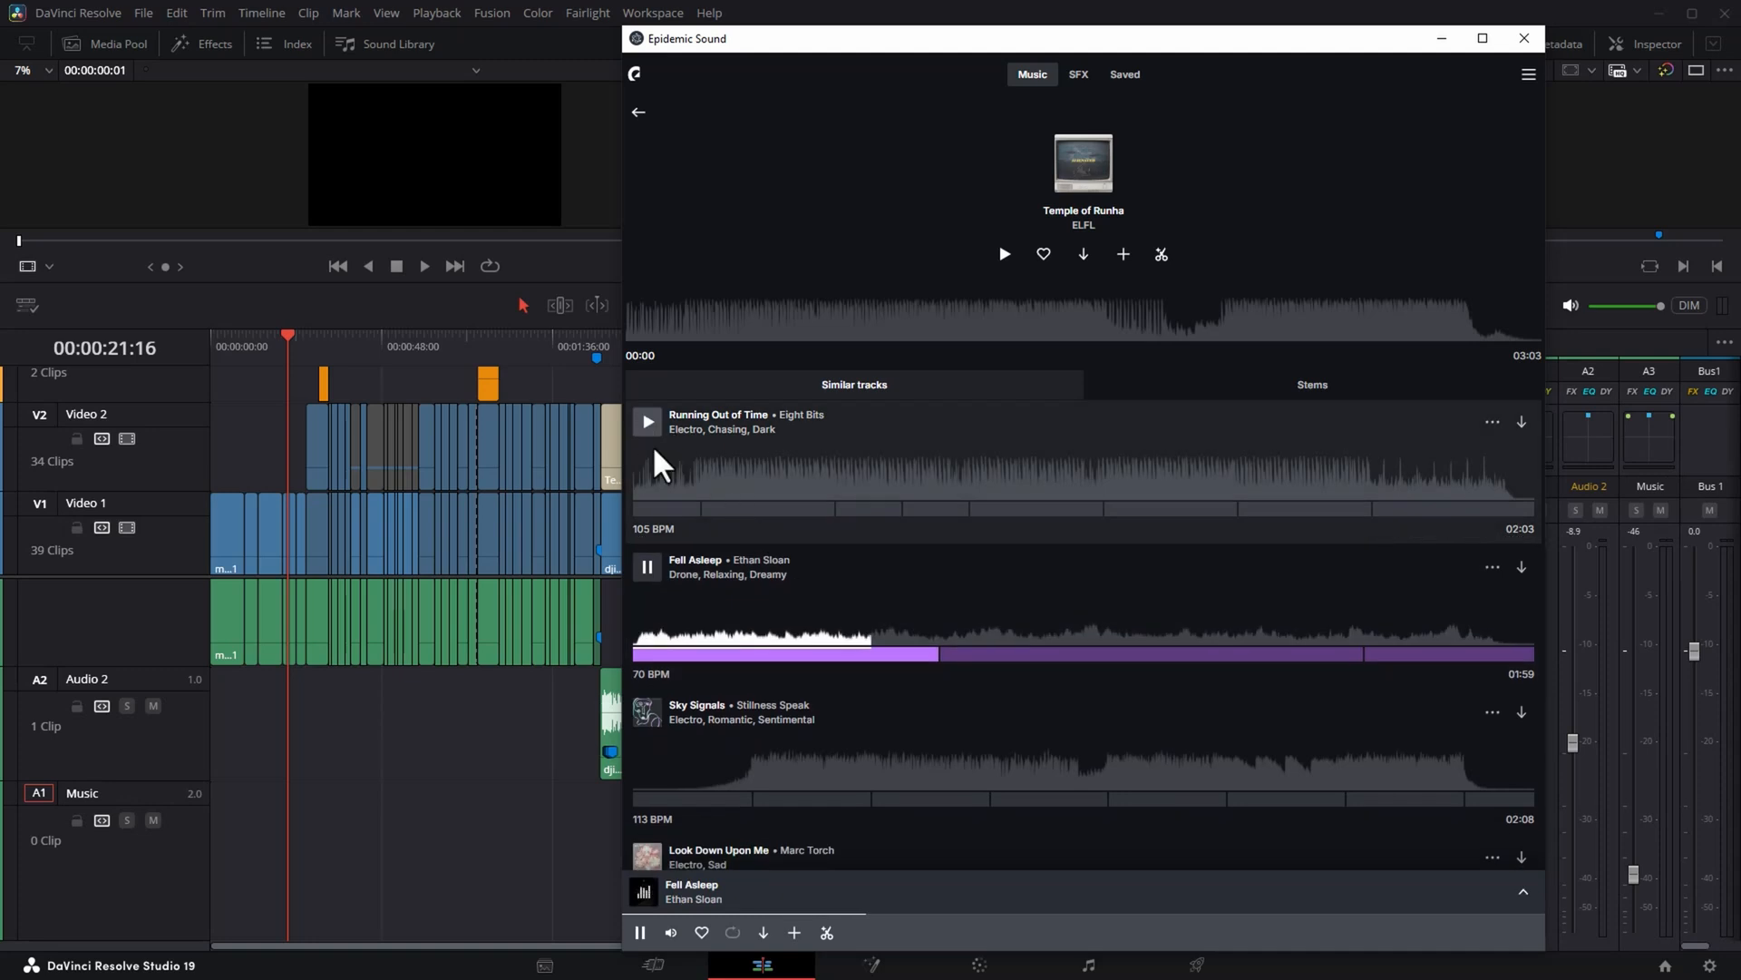